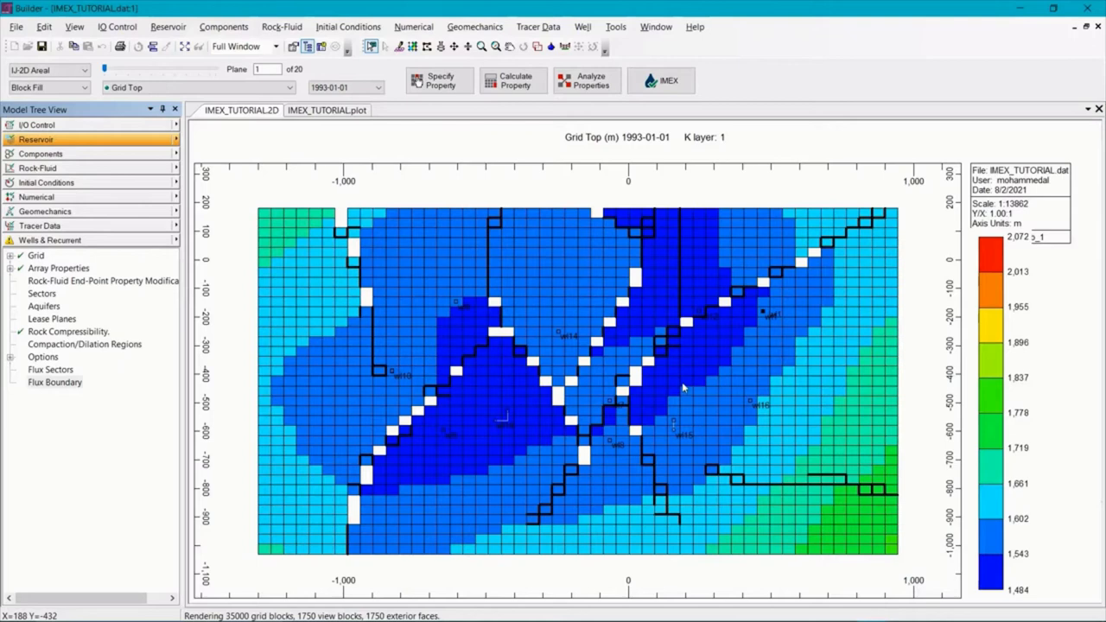
mouse_move(681, 382)
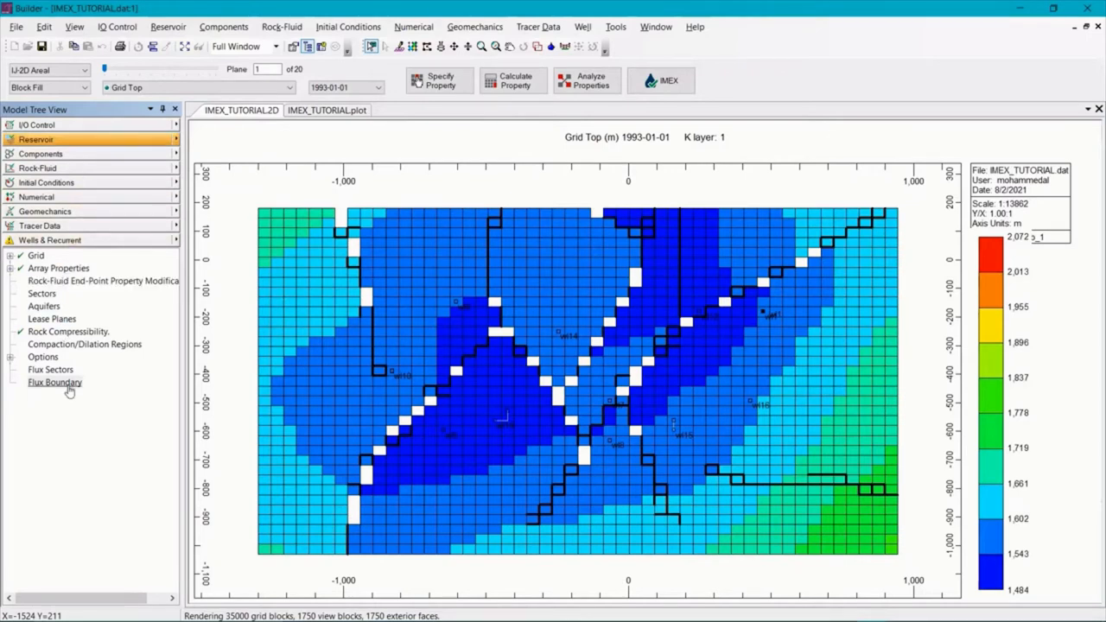
Open the Create/Edit/Delete Flux Boundary dialog from Reservoir > Flux Boundary in the tree.
left_click(54, 382)
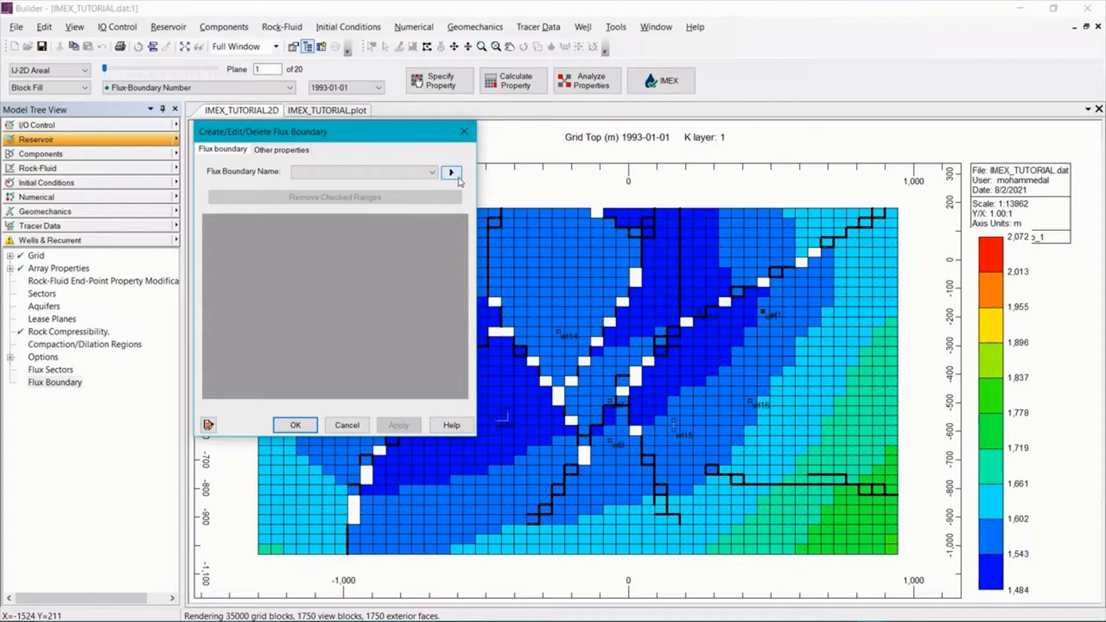
Choose New... under Flux Boundary Name to bring up the Blocks Selector.
left_click(451, 172)
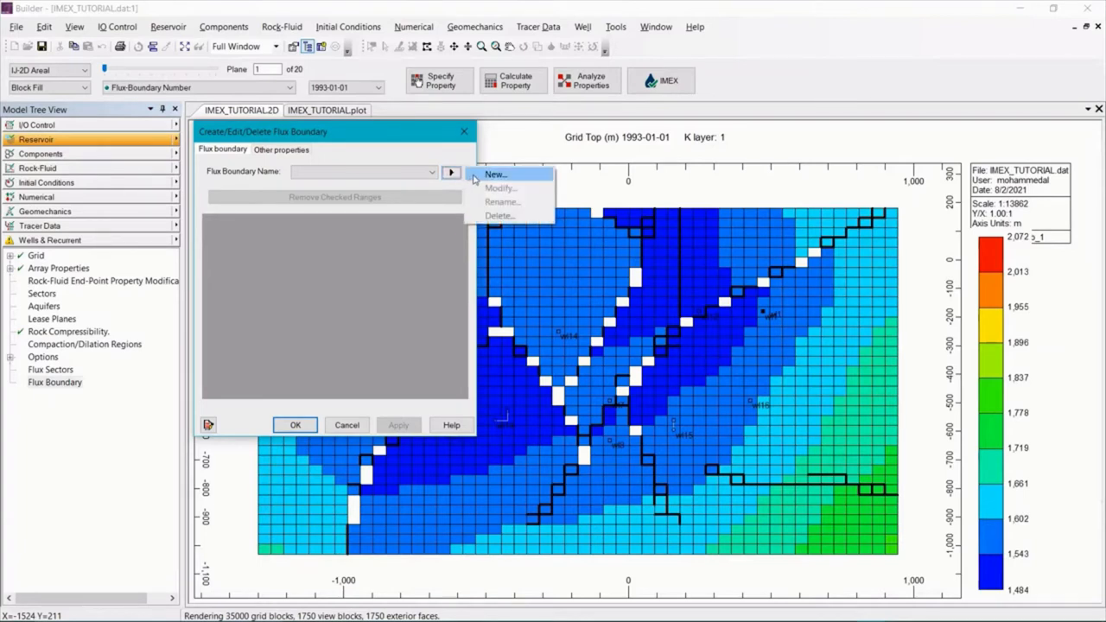
left_click(496, 173)
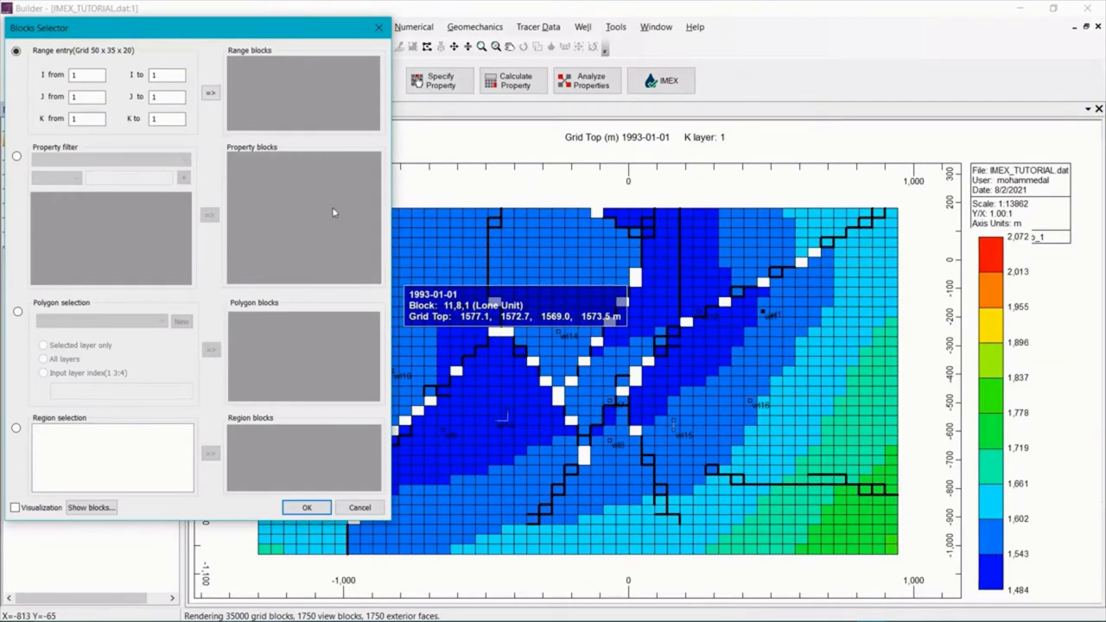
mouse_move(166, 233)
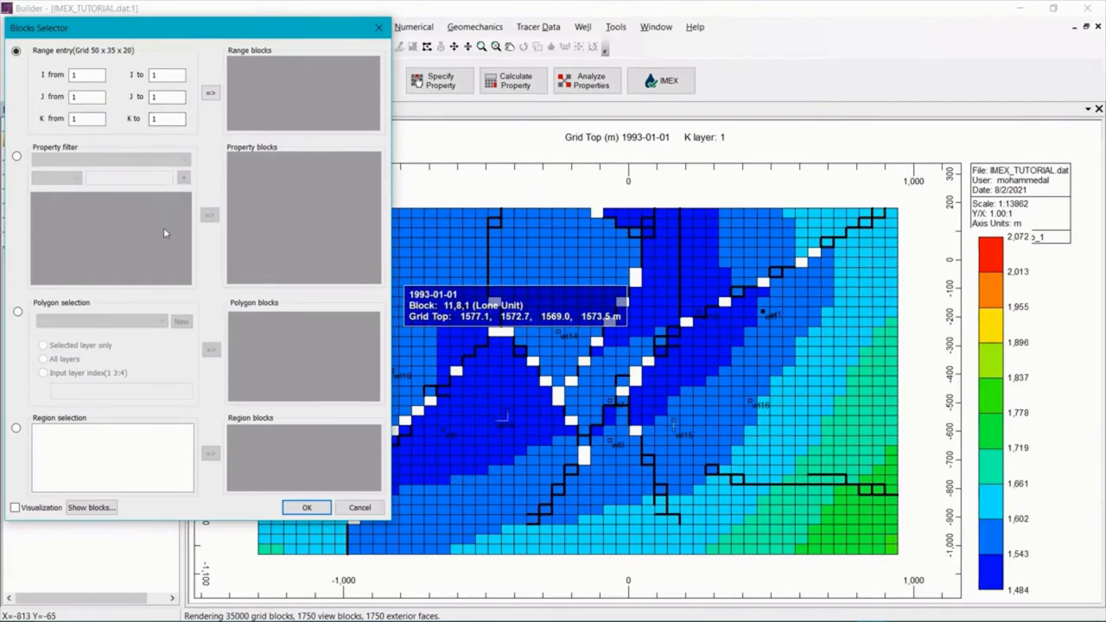
mouse_move(185, 314)
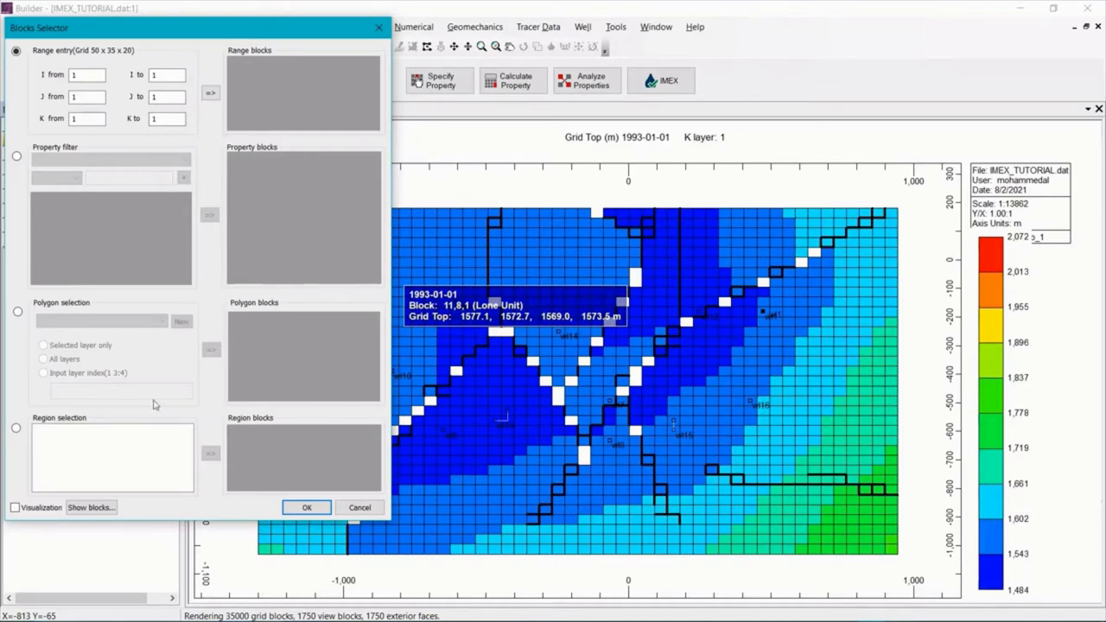
mouse_move(160, 438)
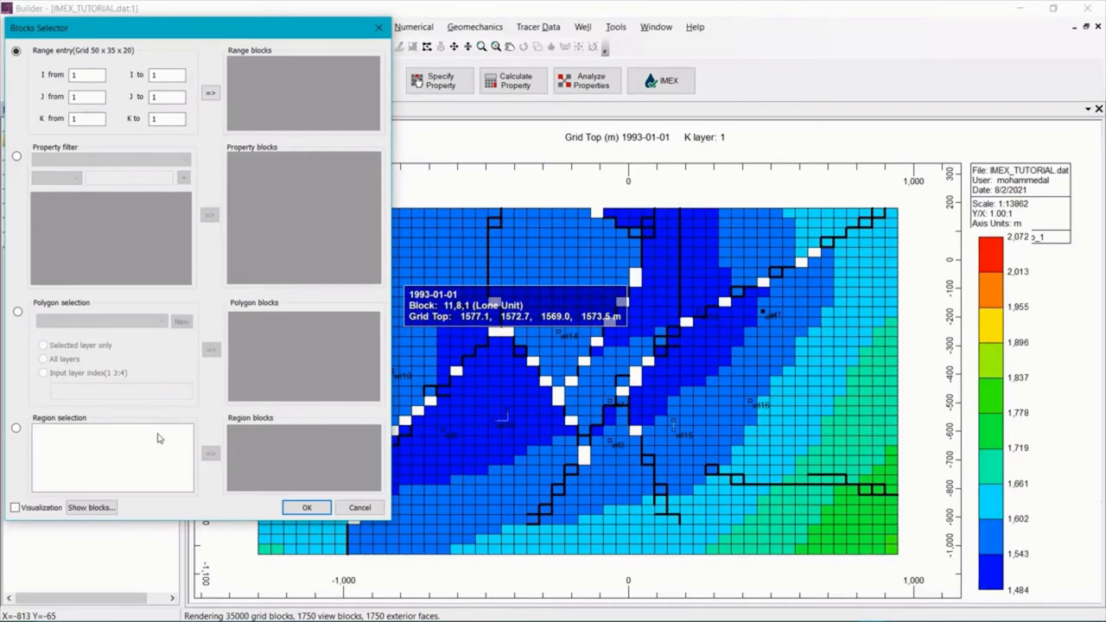
mouse_move(76, 340)
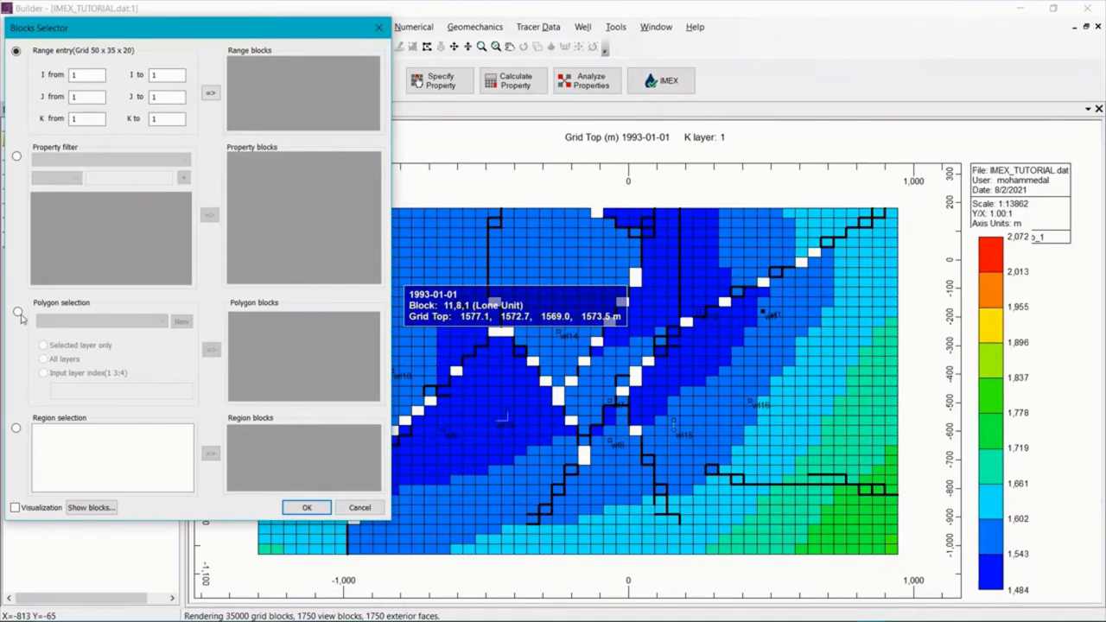
Select Polygon selection in the Blocks Selector and open the polygon list.
left_click(16, 311)
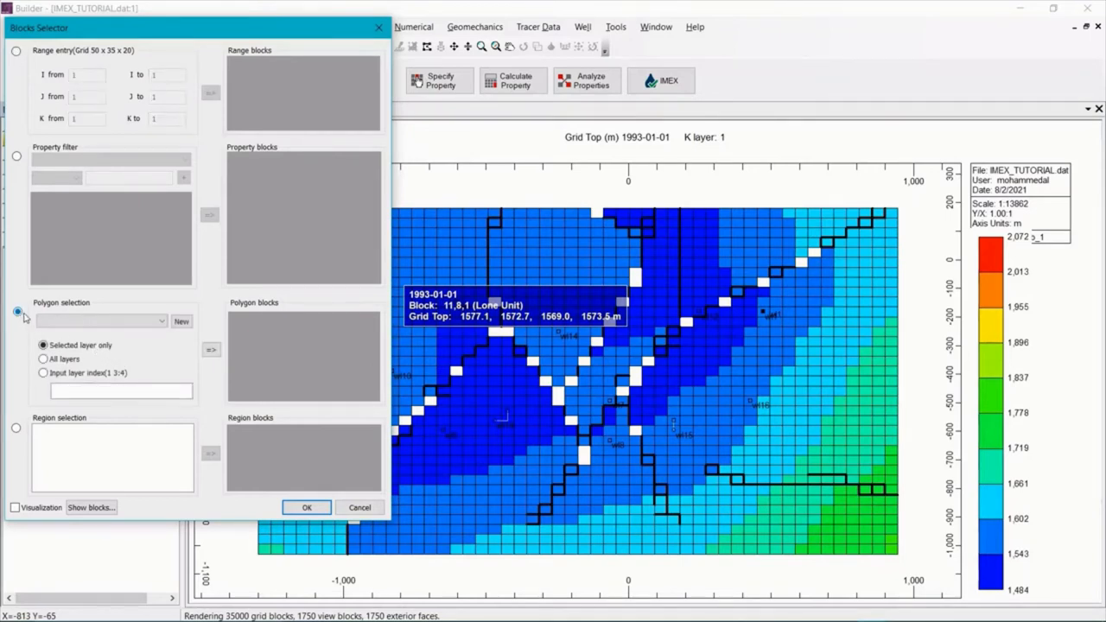
left_click(16, 311)
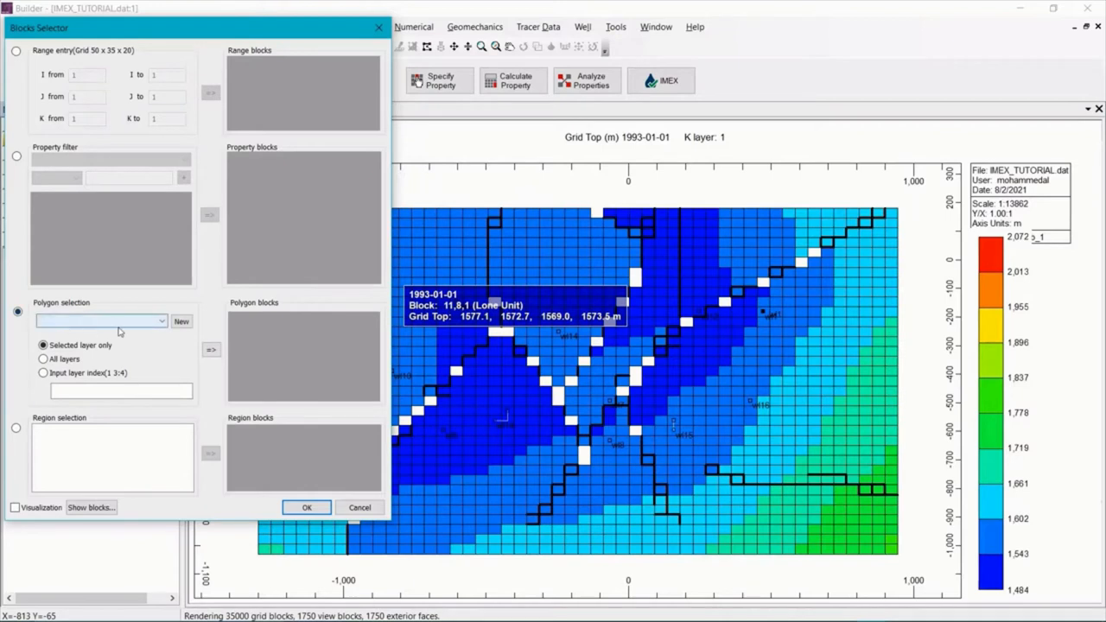
mouse_move(134, 331)
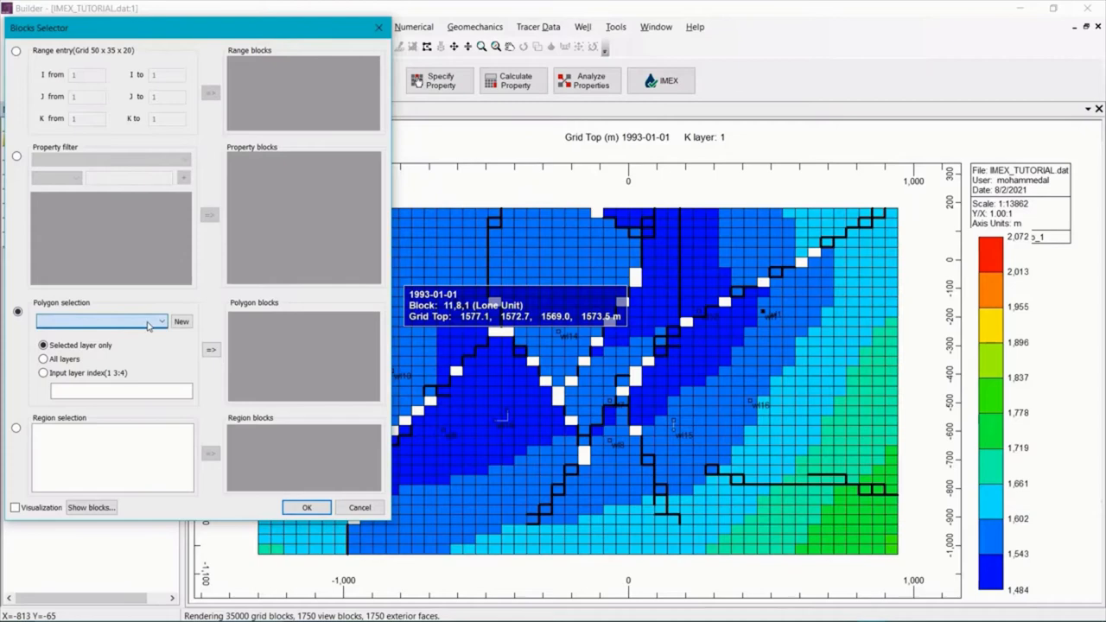
mouse_move(195, 334)
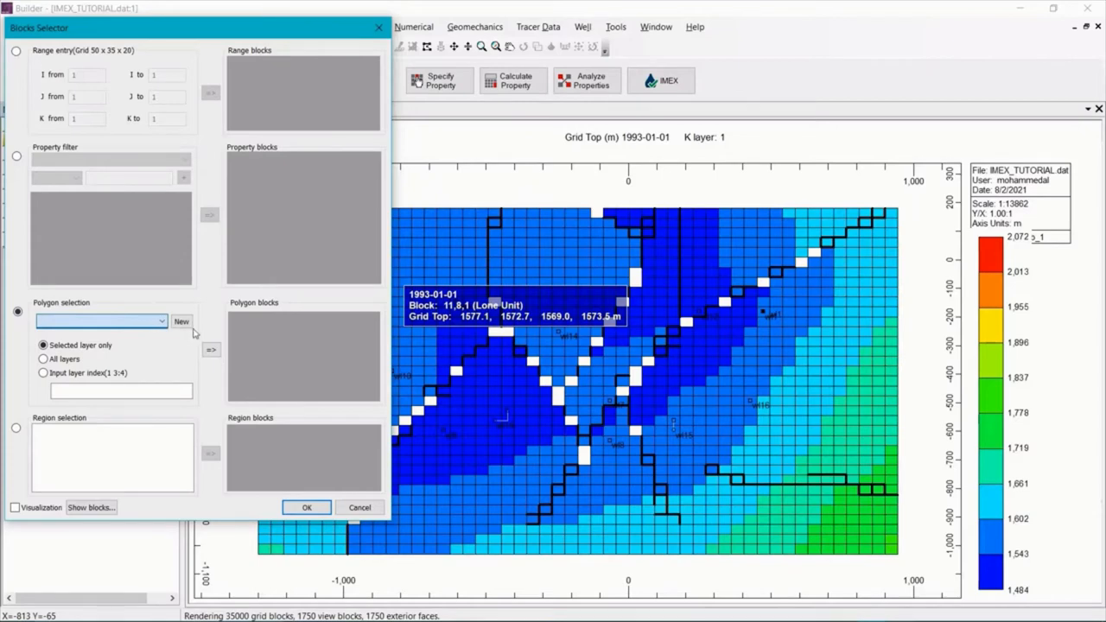
mouse_move(193, 332)
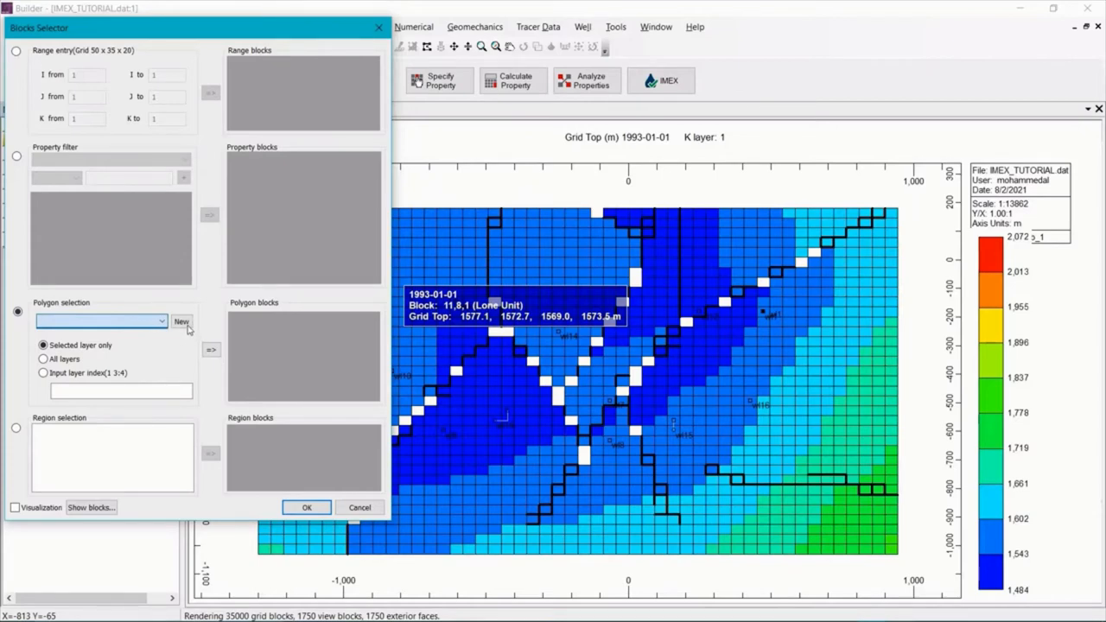
Draw Polygon 1 with four corners around the central fault crossings and confirm it.
left_click(181, 321)
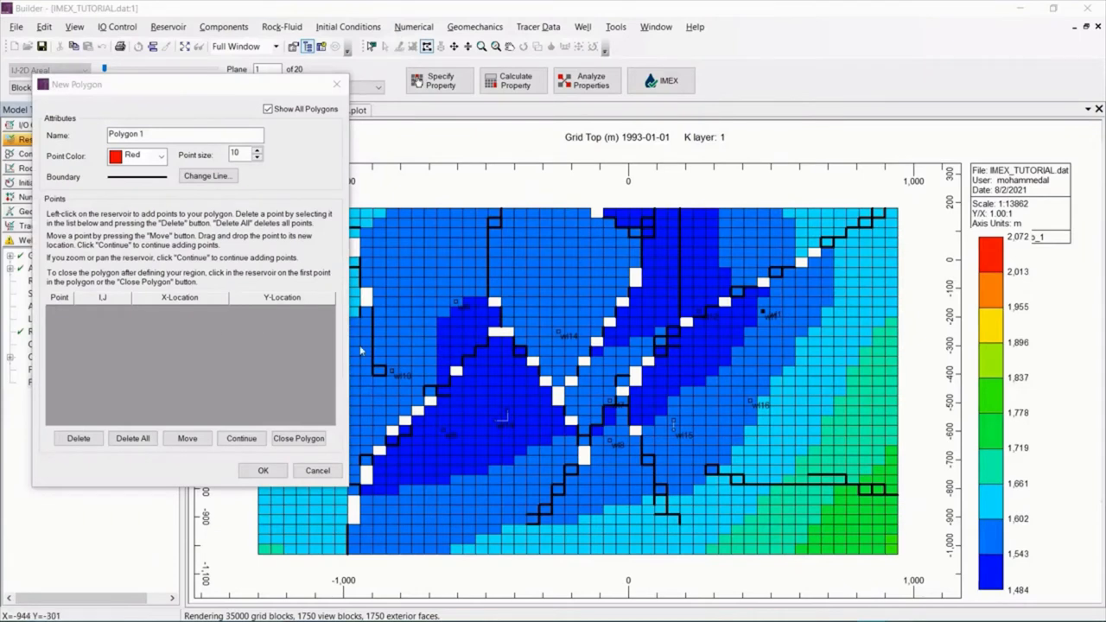
mouse_move(494, 327)
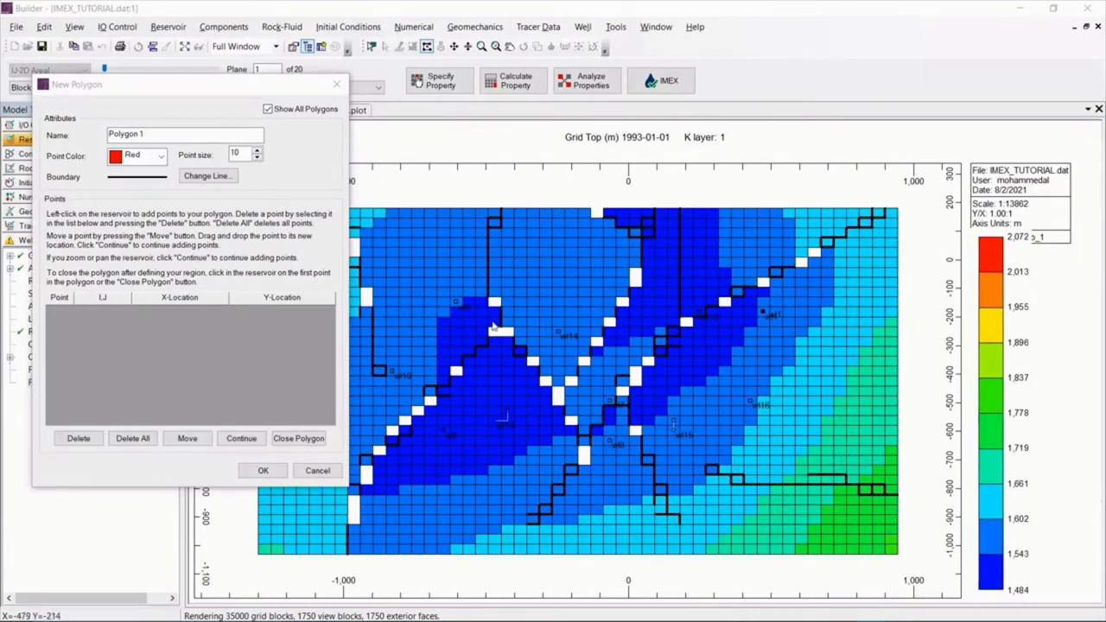
mouse_move(522, 307)
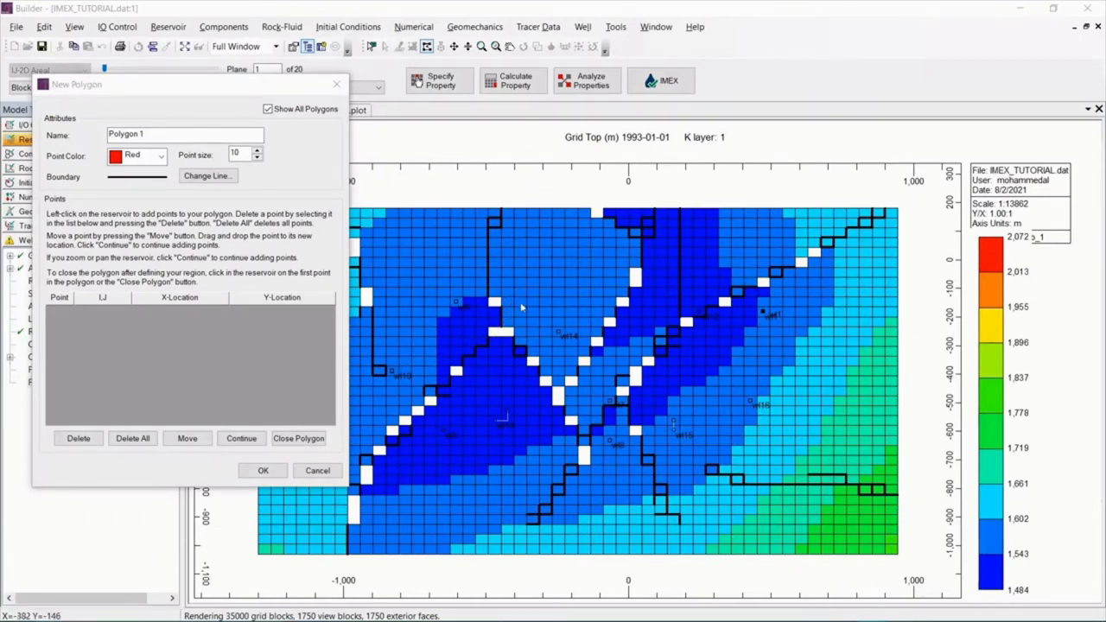
left_click(520, 309)
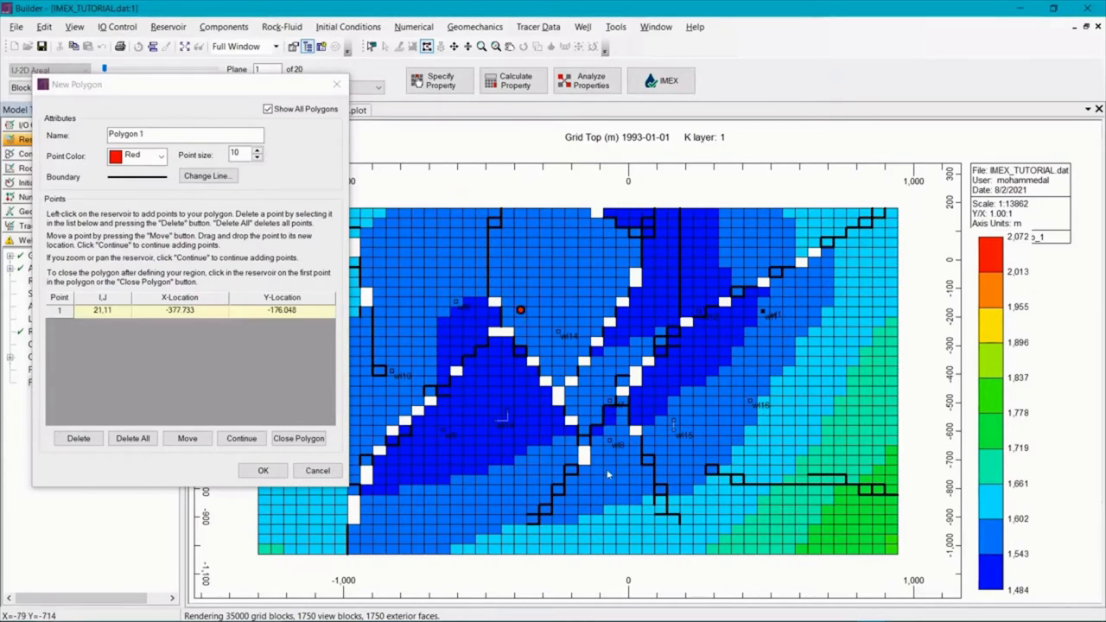
left_click(607, 485)
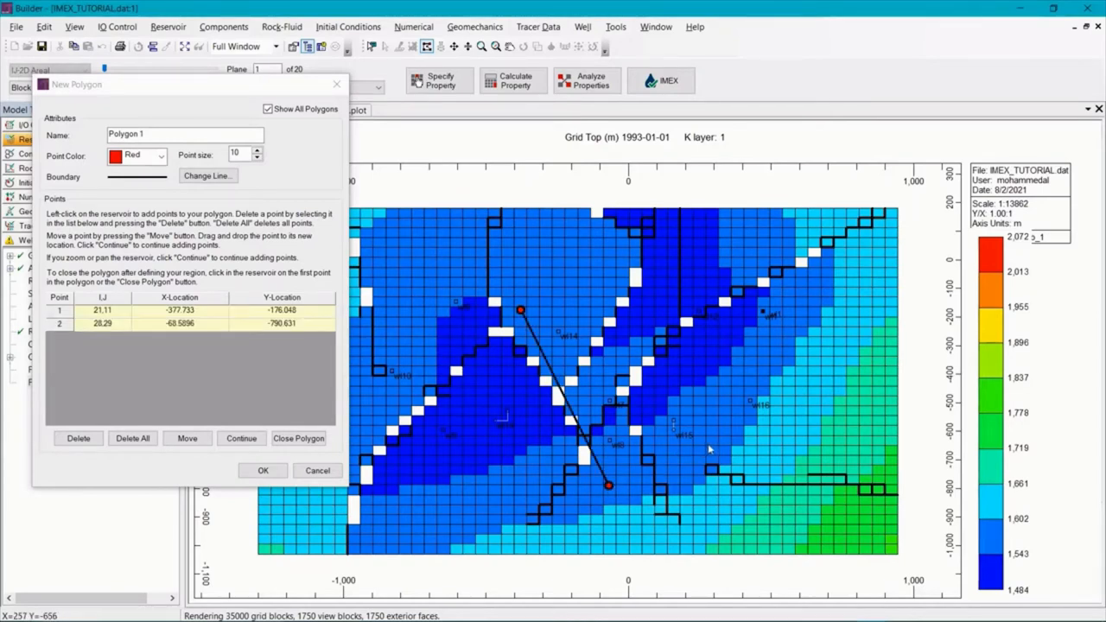
left_click(710, 443)
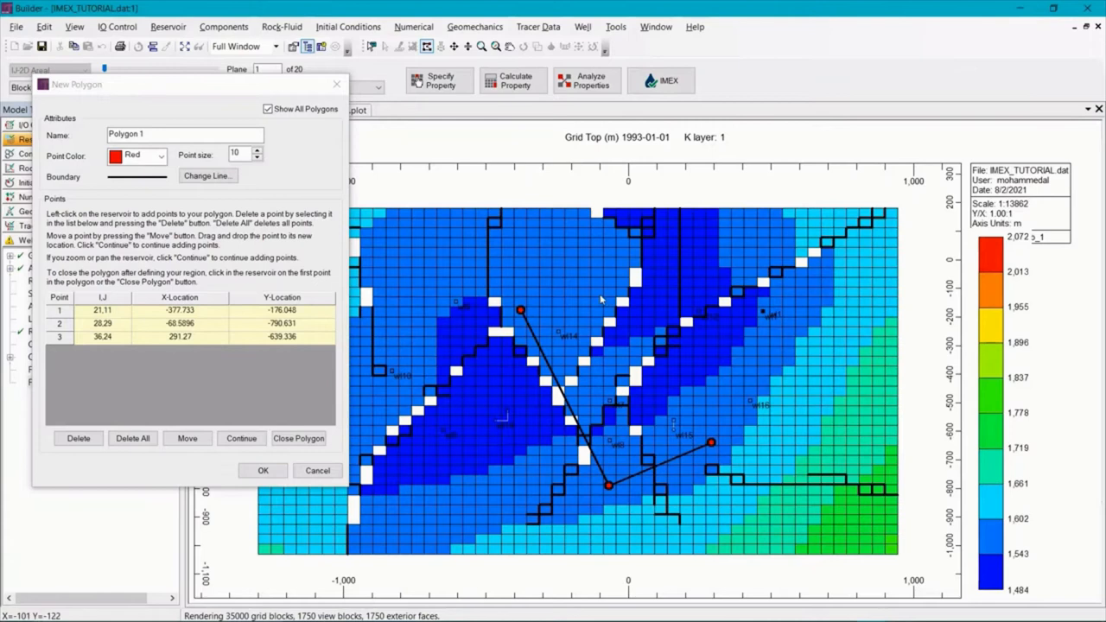
left_click(597, 293)
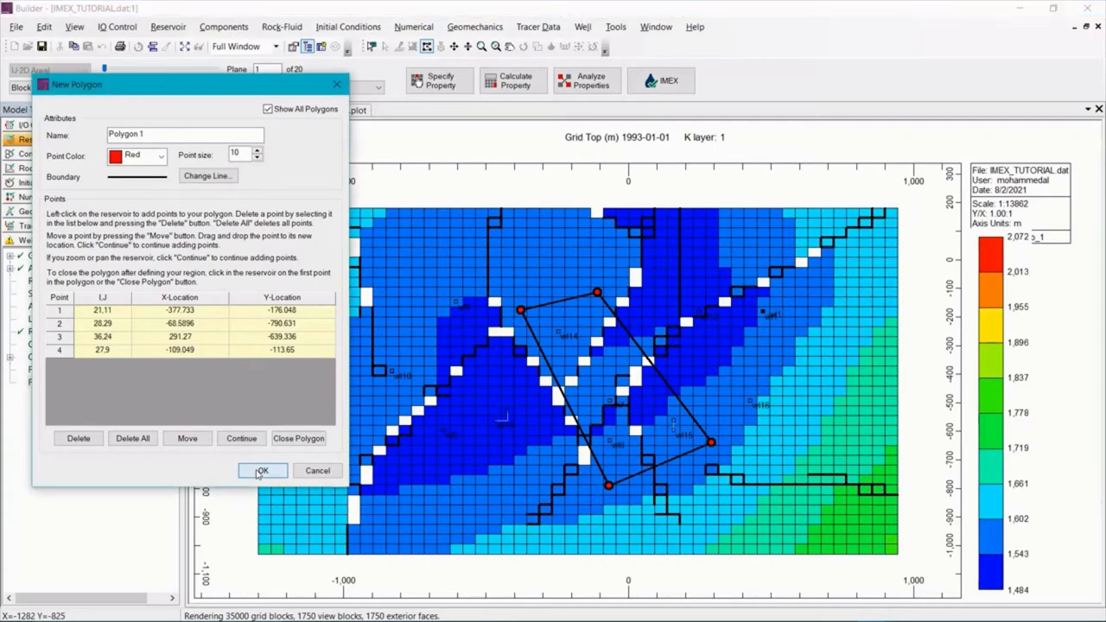
left_click(263, 470)
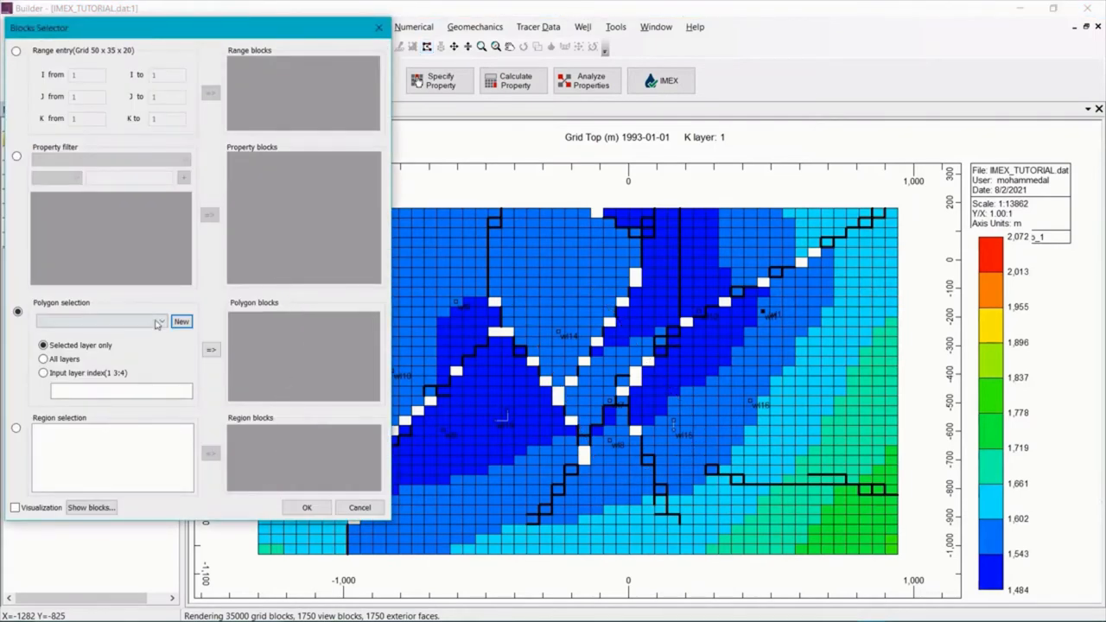
Add Polygon 1's blocks across all layers (K 1:20) to Flxb_1.
left_click(182, 321)
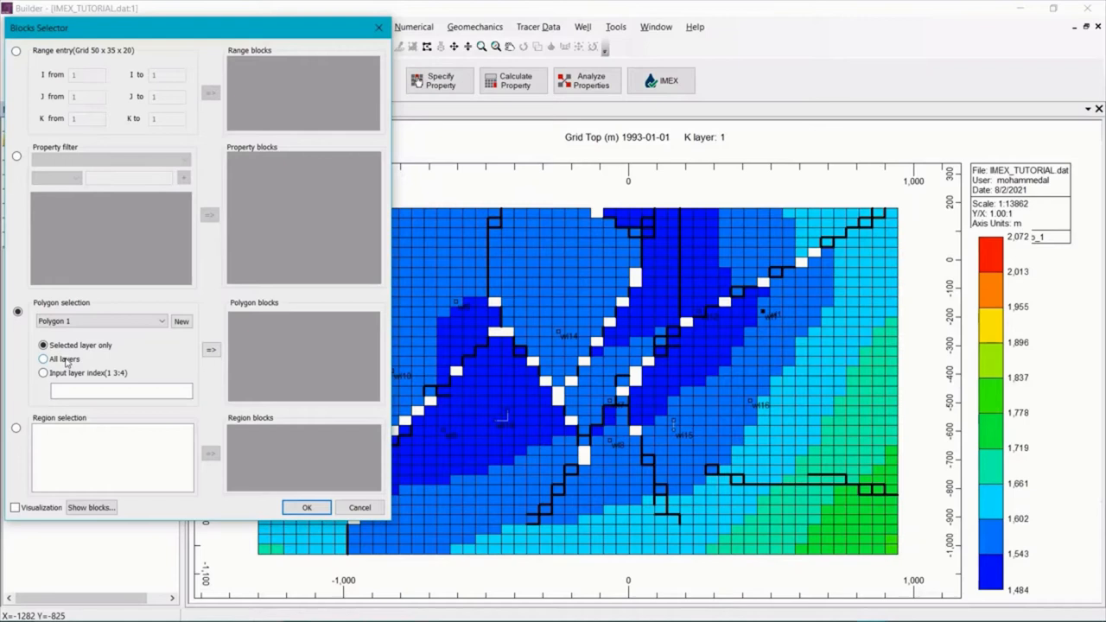
left_click(42, 359)
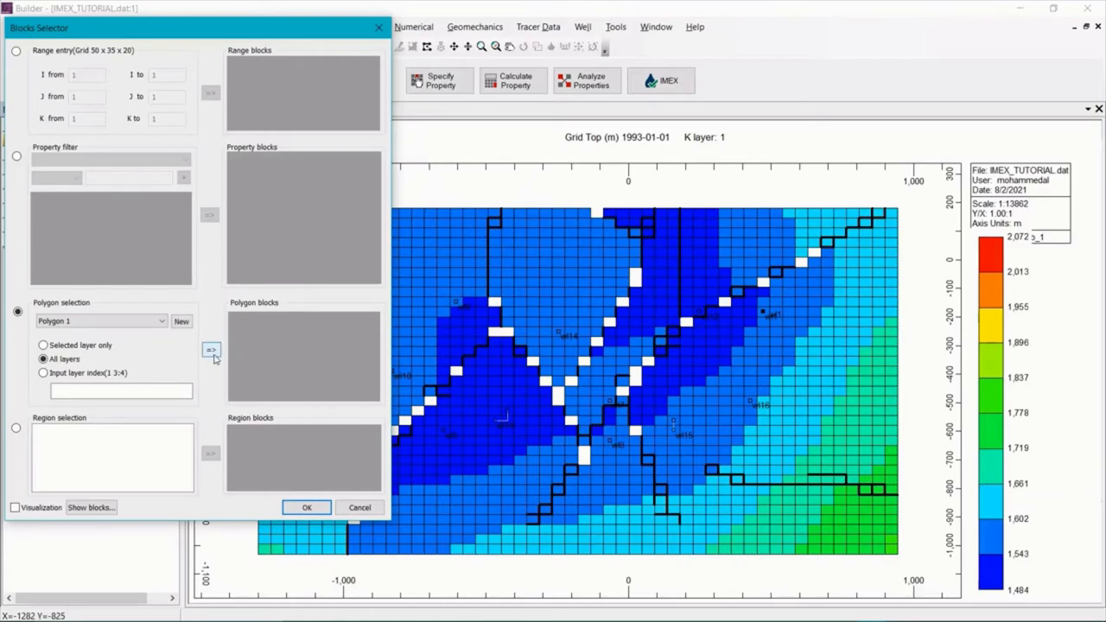
left_click(210, 350)
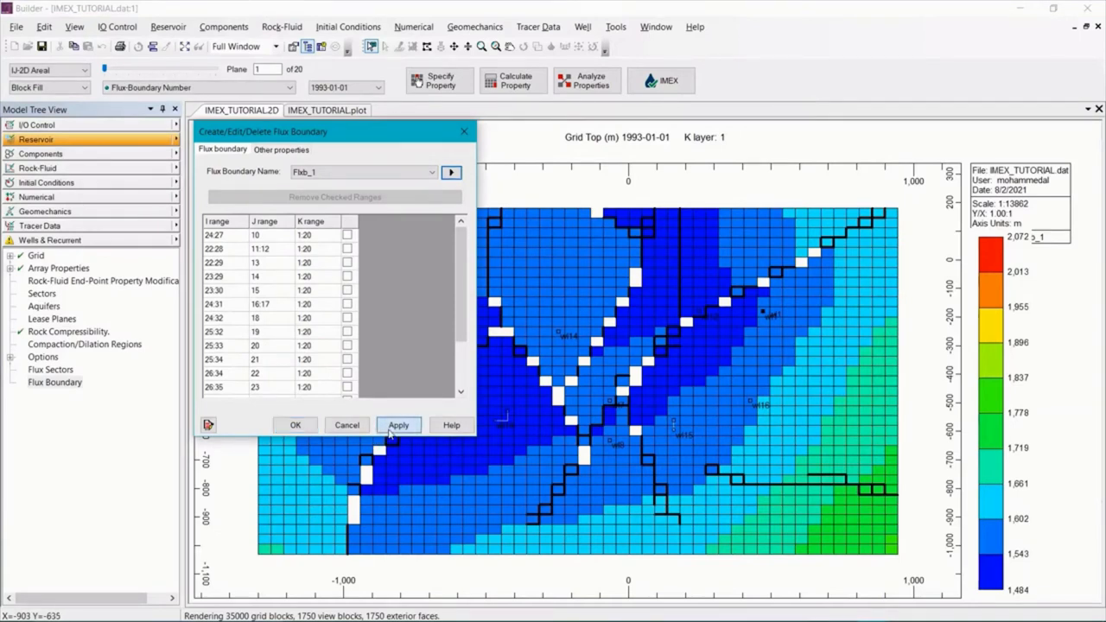
Apply Flxb_1 so its blocks map in red, and view its Other properties.
left_click(397, 425)
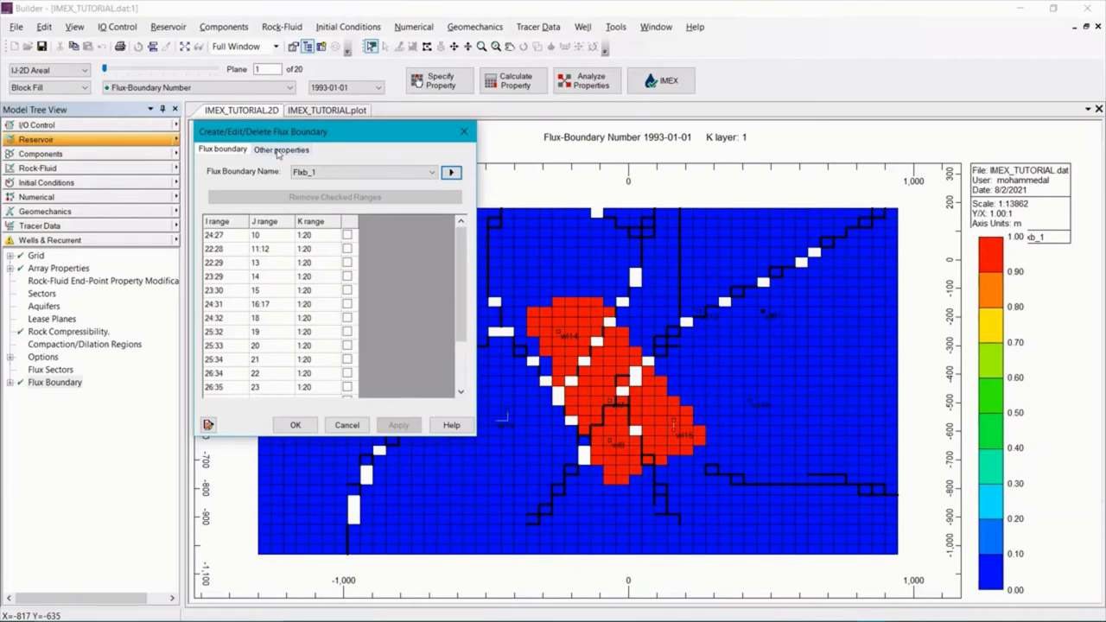
left_click(281, 148)
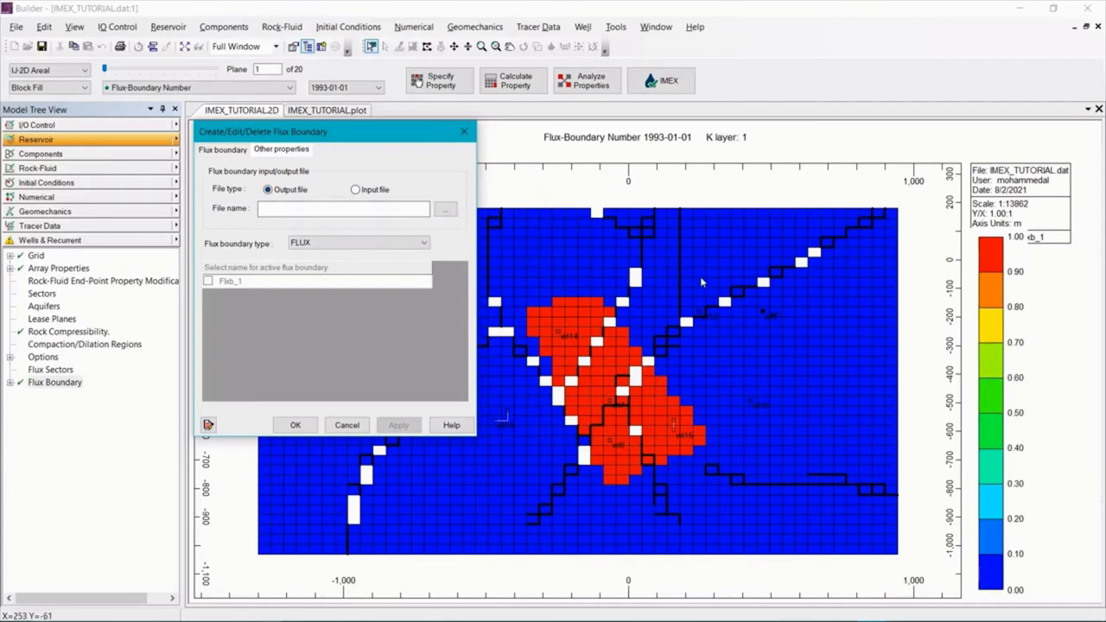
mouse_move(513, 459)
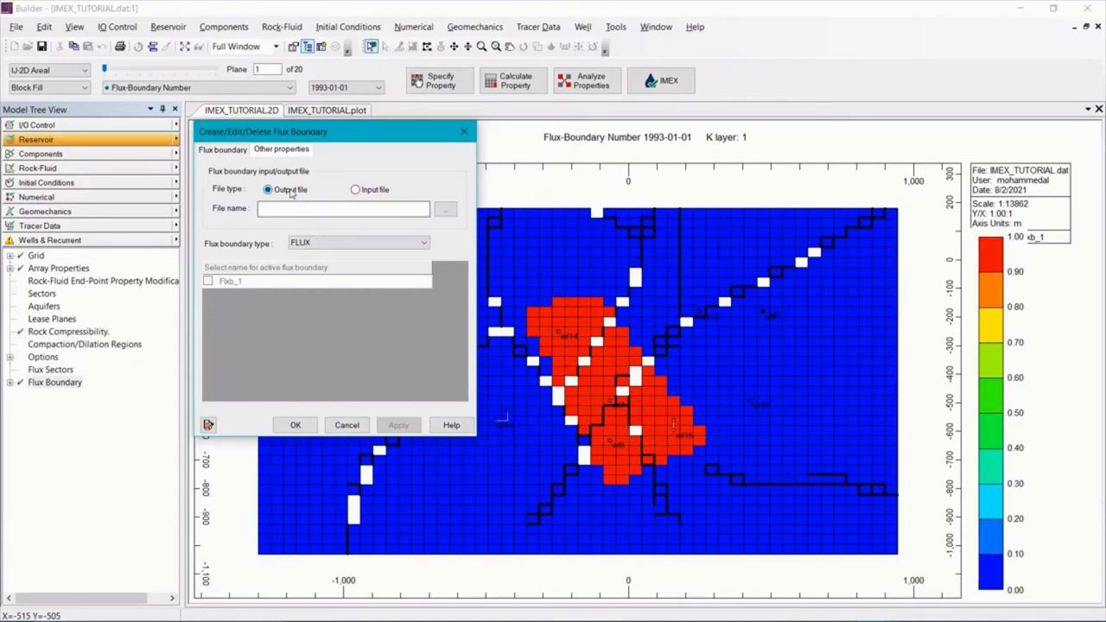
Name the Flxb_1 output file FLXB1 and confirm the flux boundary dialog.
left_click(346, 209)
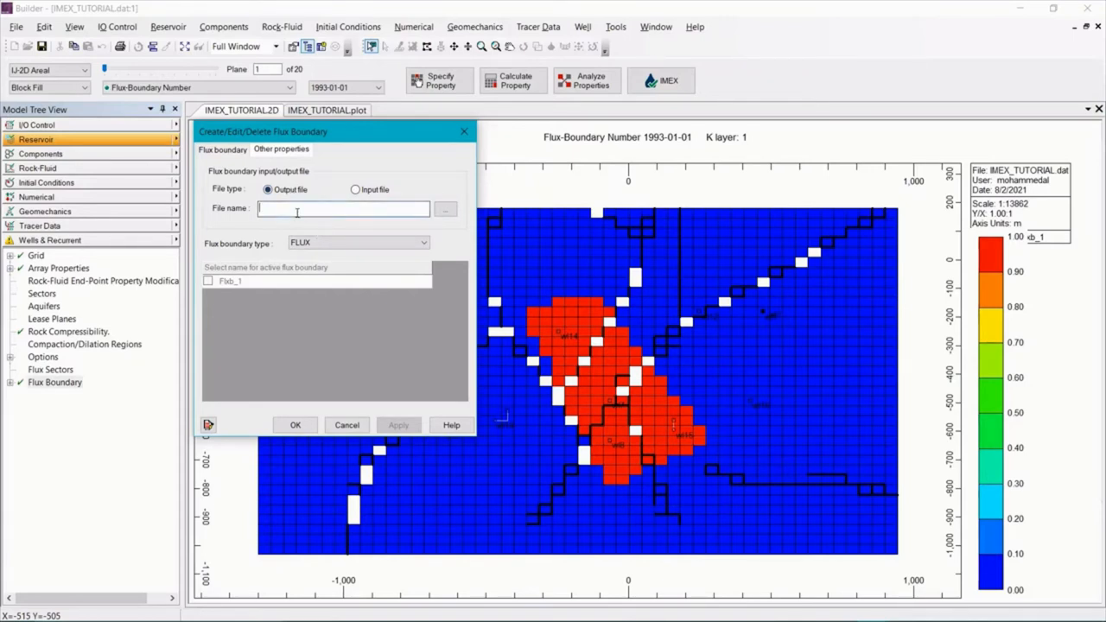
type("FLXB1")
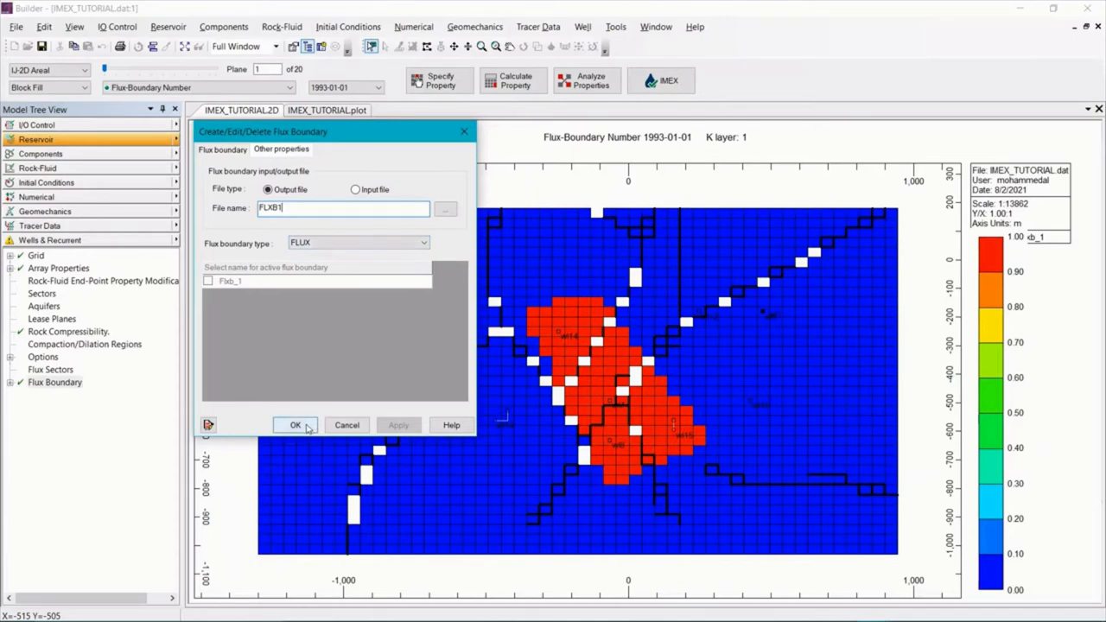
left_click(294, 424)
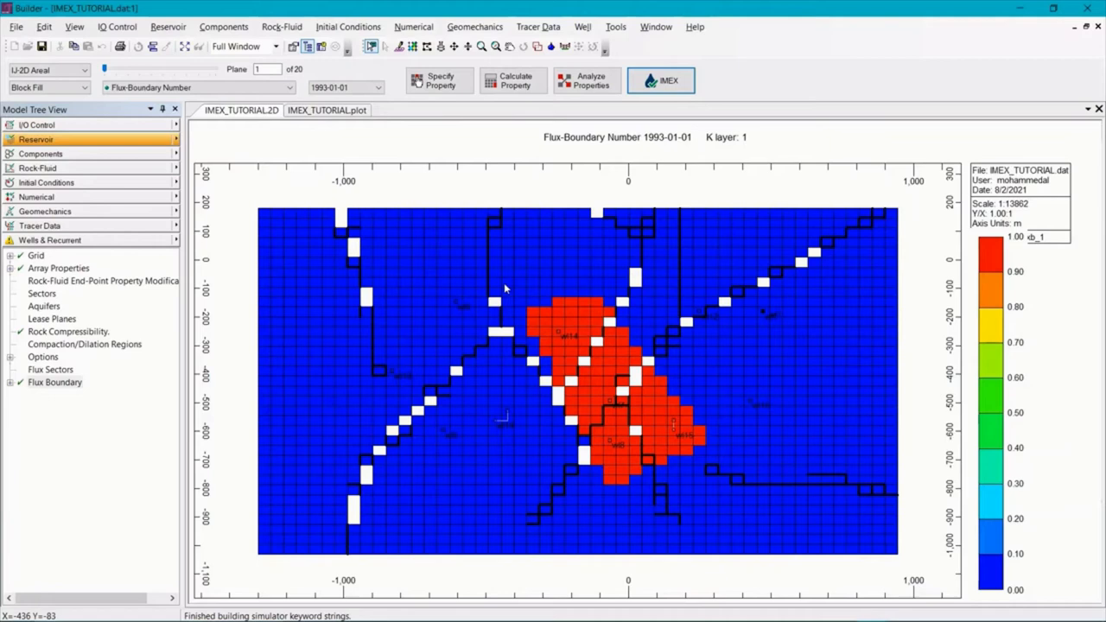
mouse_move(687, 82)
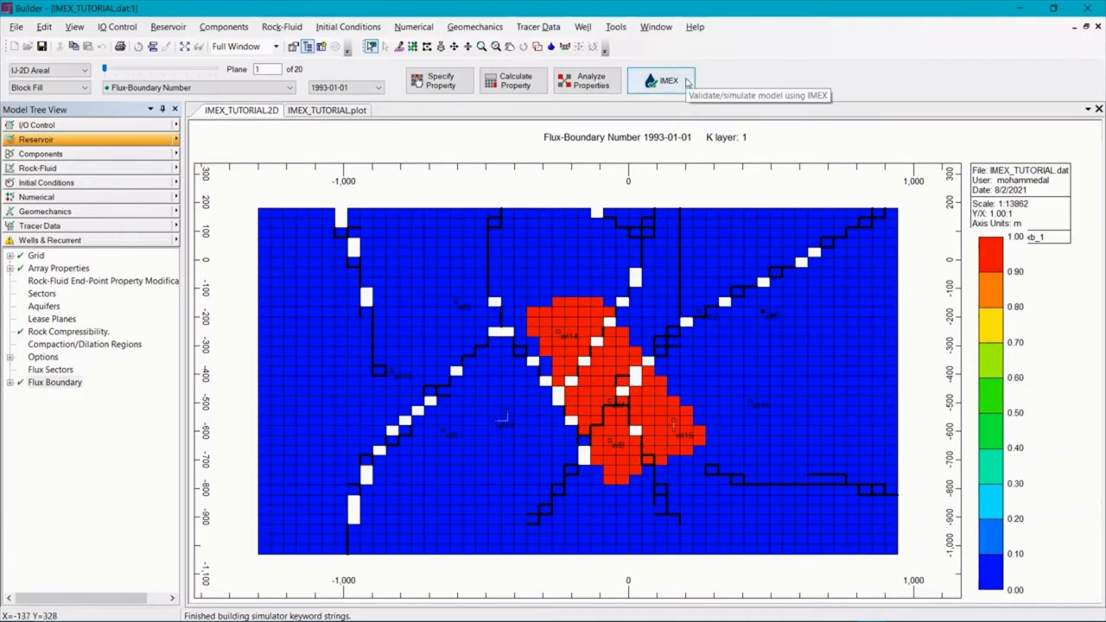
Save the dataset, run IMEX immediately to normal termination, and close the run window.
left_click(661, 80)
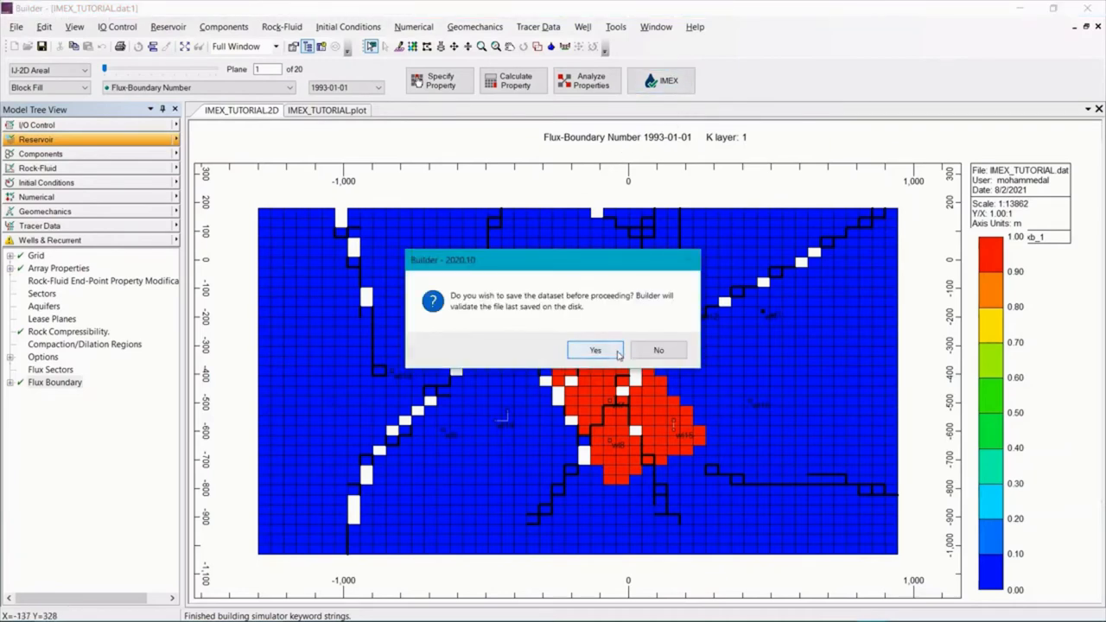
left_click(595, 350)
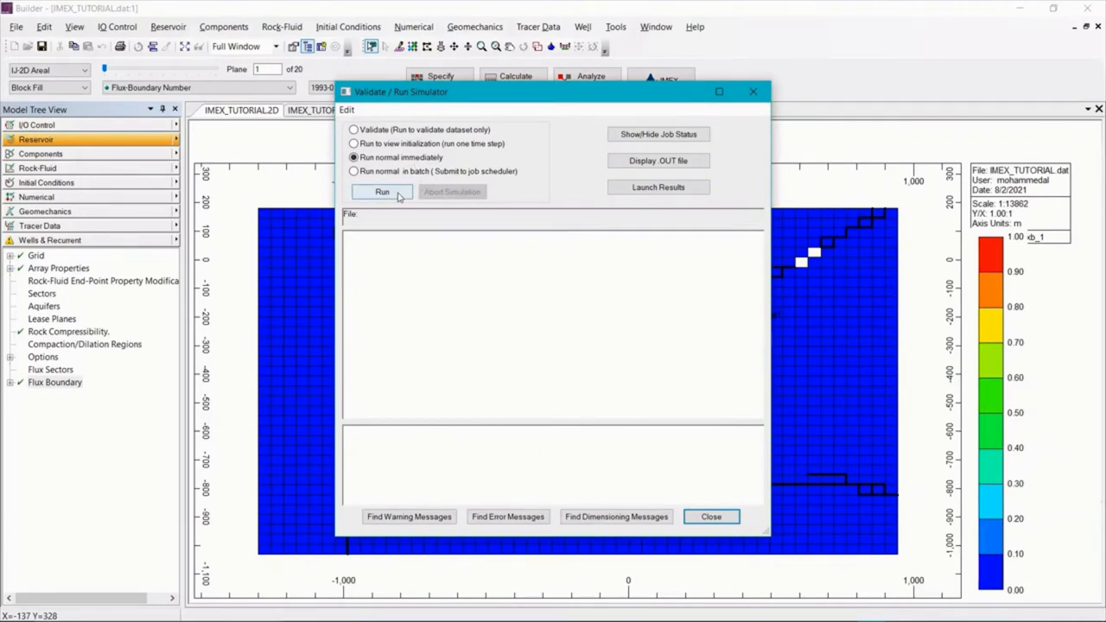
left_click(382, 191)
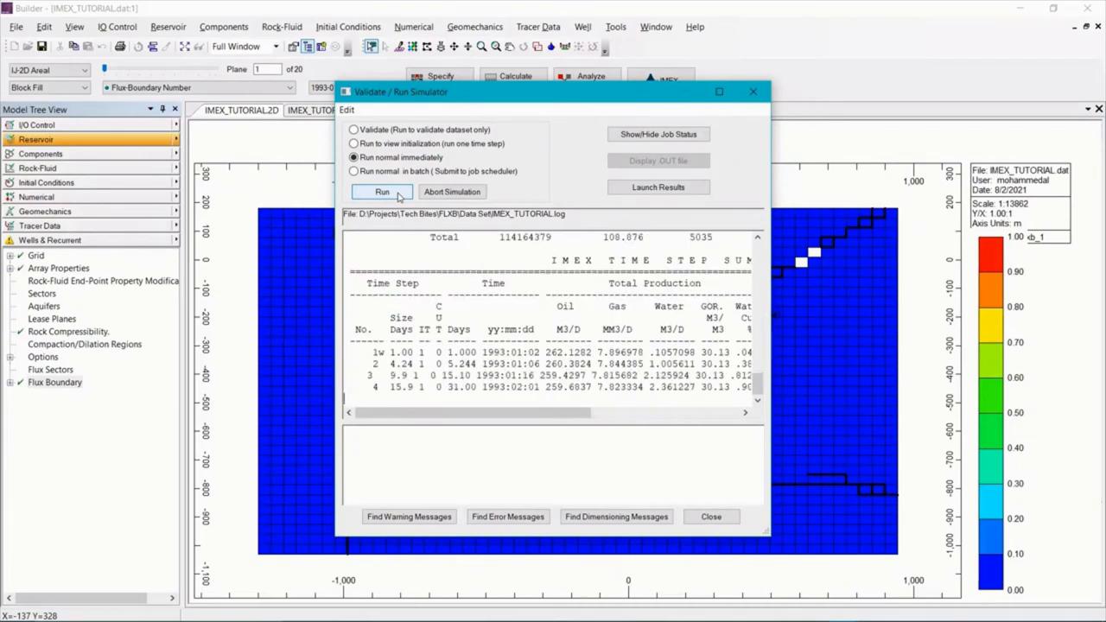
left_click(381, 191)
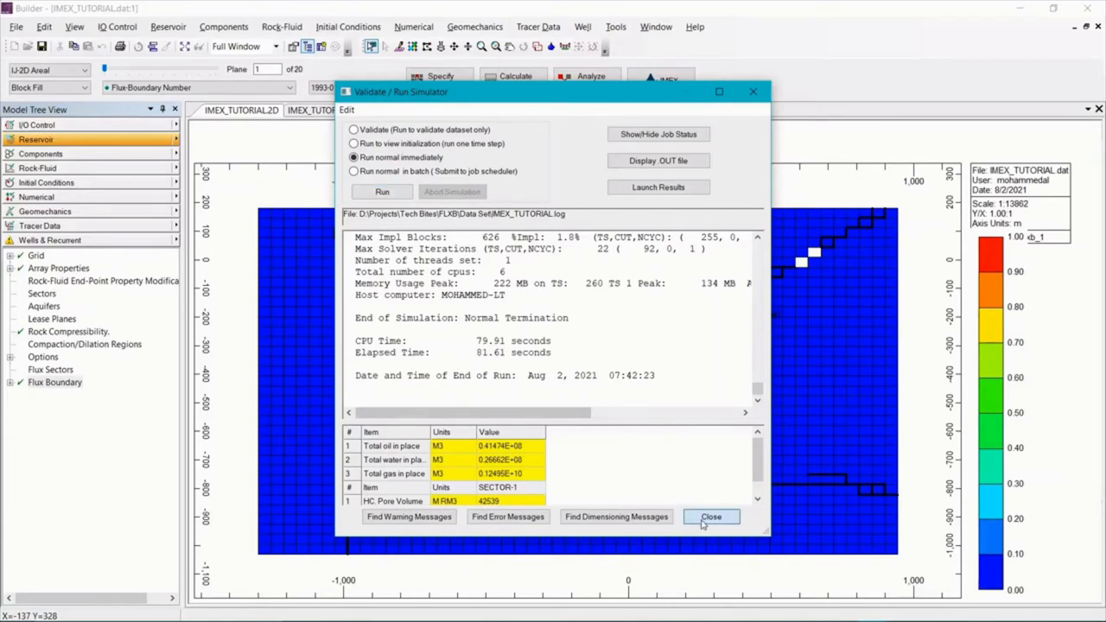
left_click(711, 517)
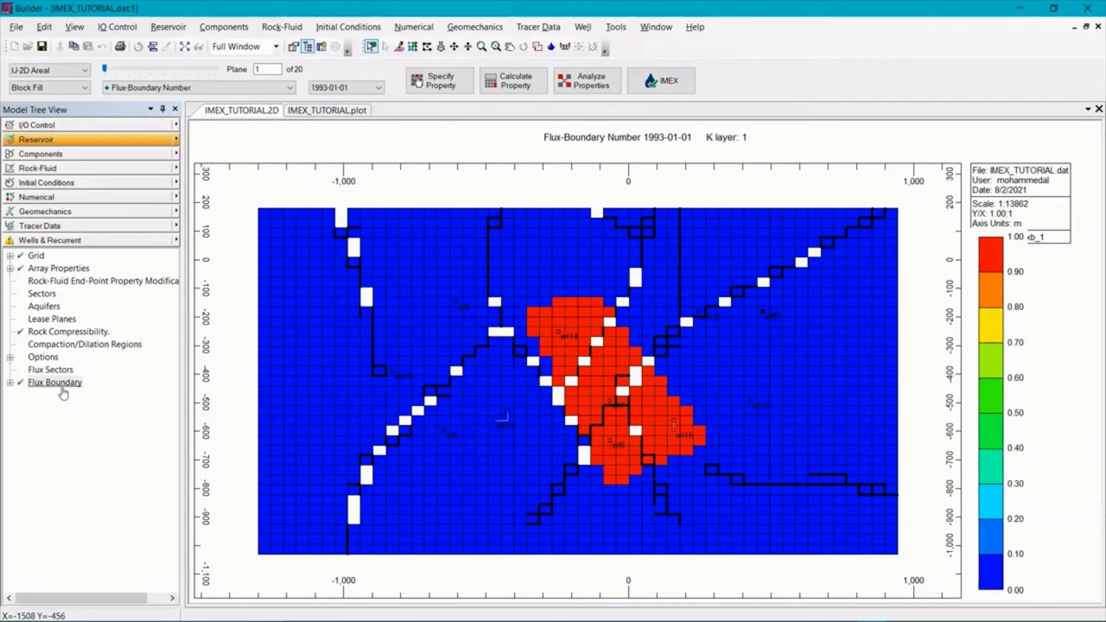
Set Flxb_1 to read input file FLXB1.flxb and activate Flxb_1.
double_click(54, 382)
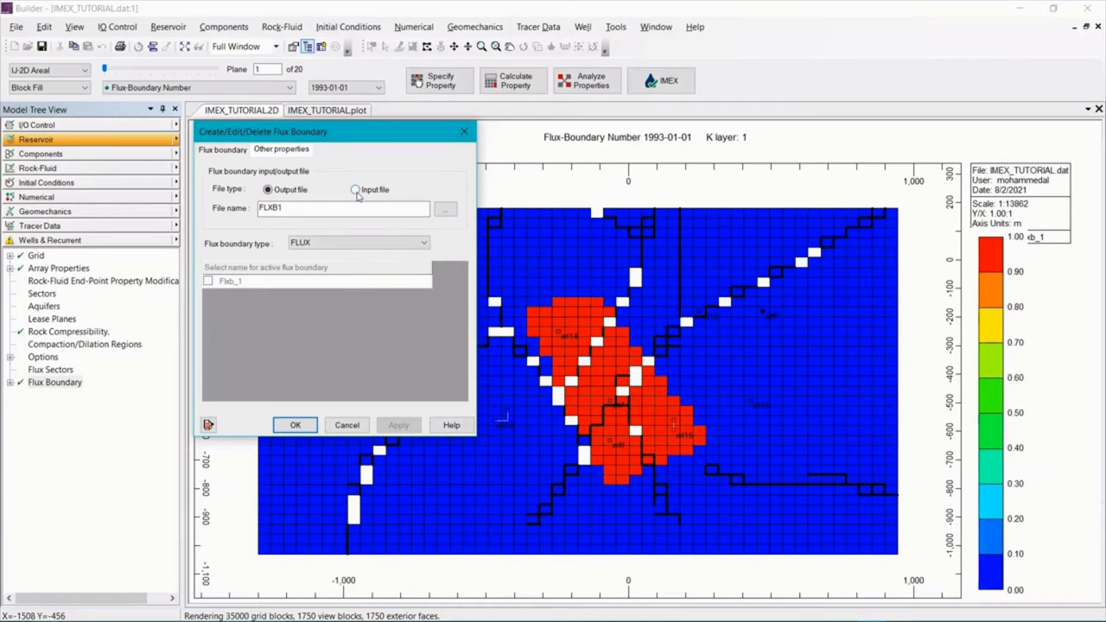
left_click(355, 189)
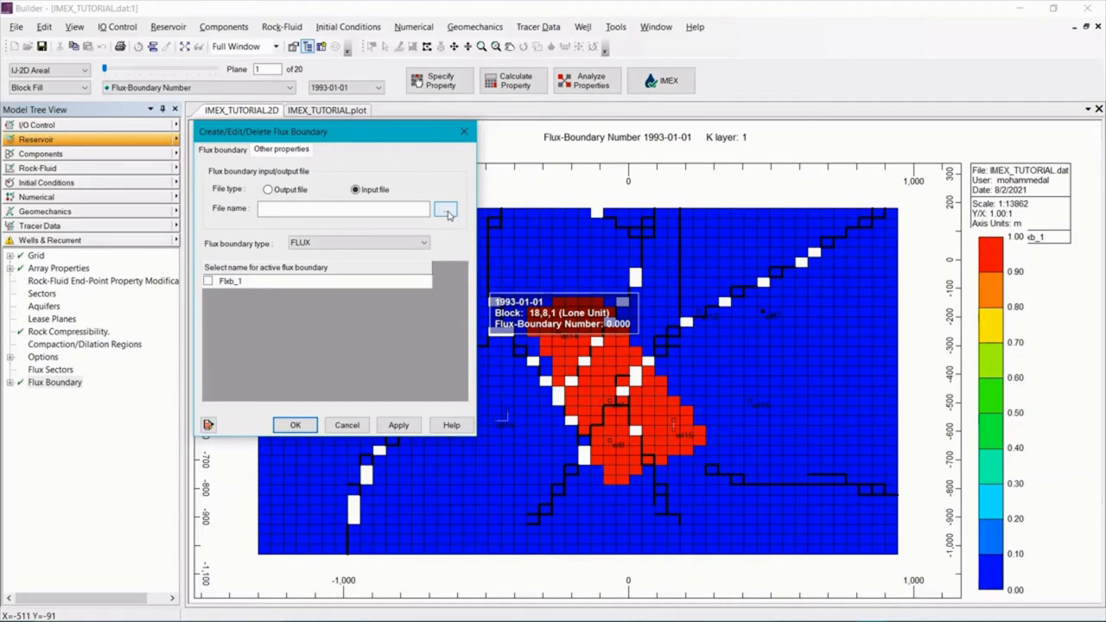
left_click(446, 209)
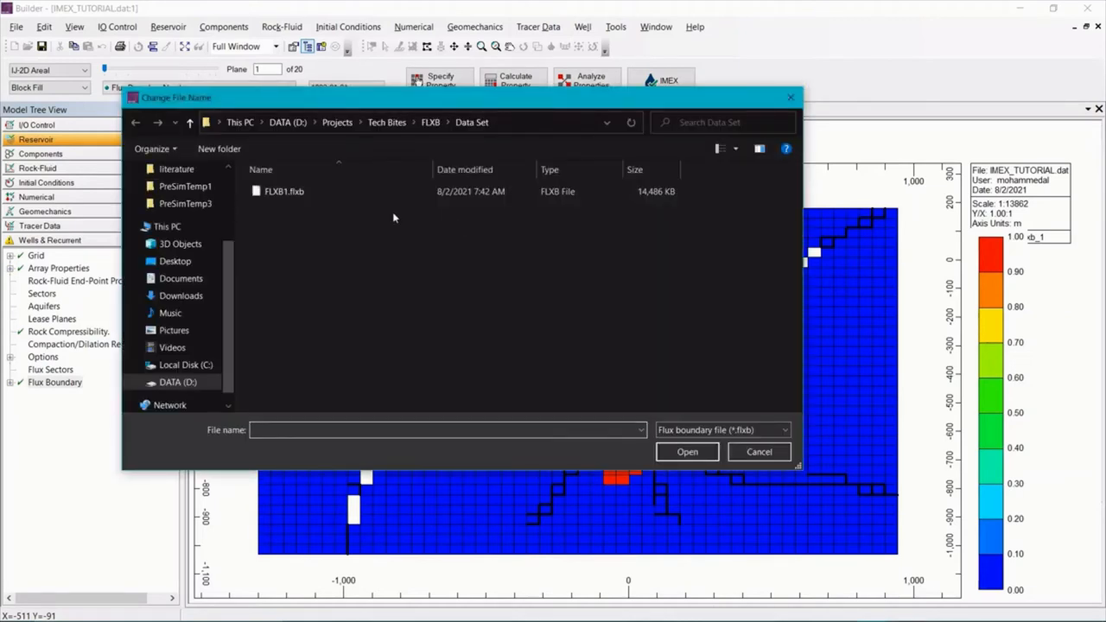
mouse_move(328, 217)
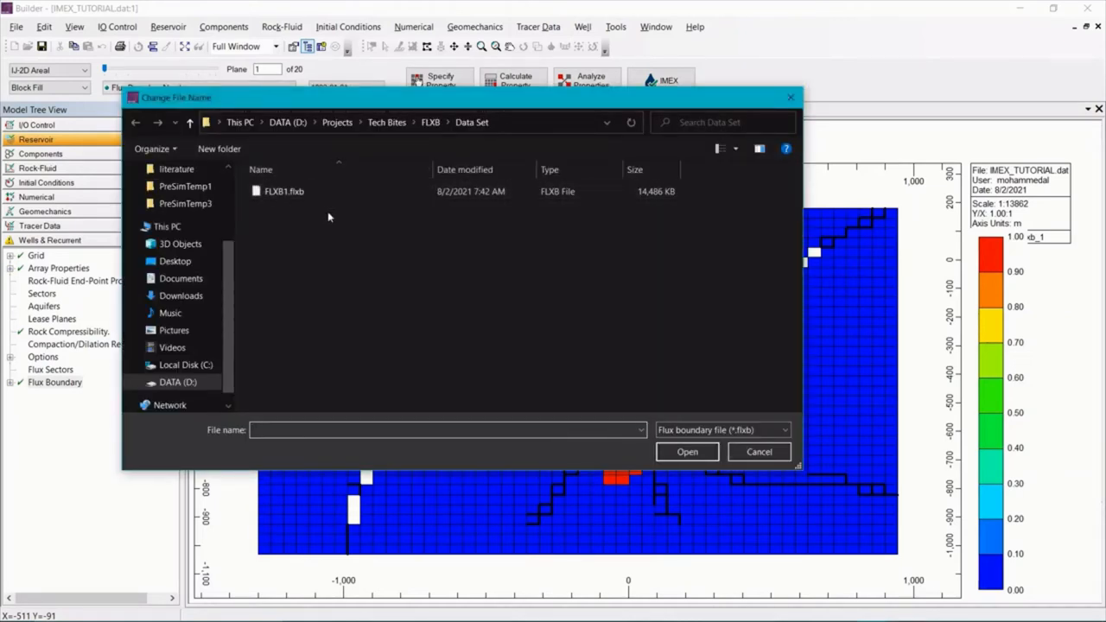
left_click(283, 191)
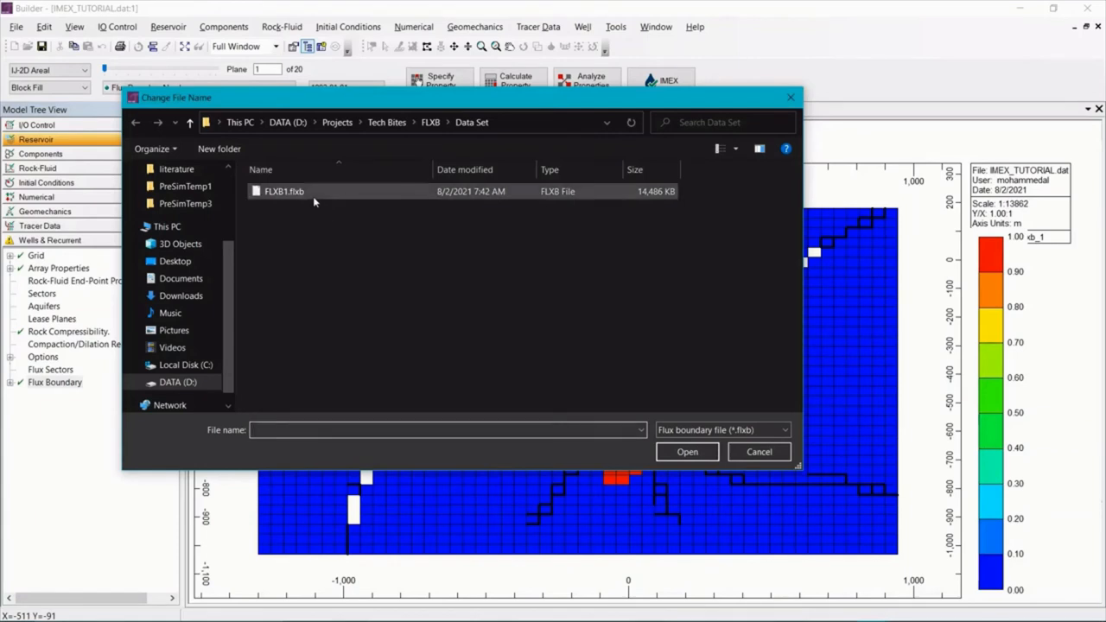
left_click(283, 191)
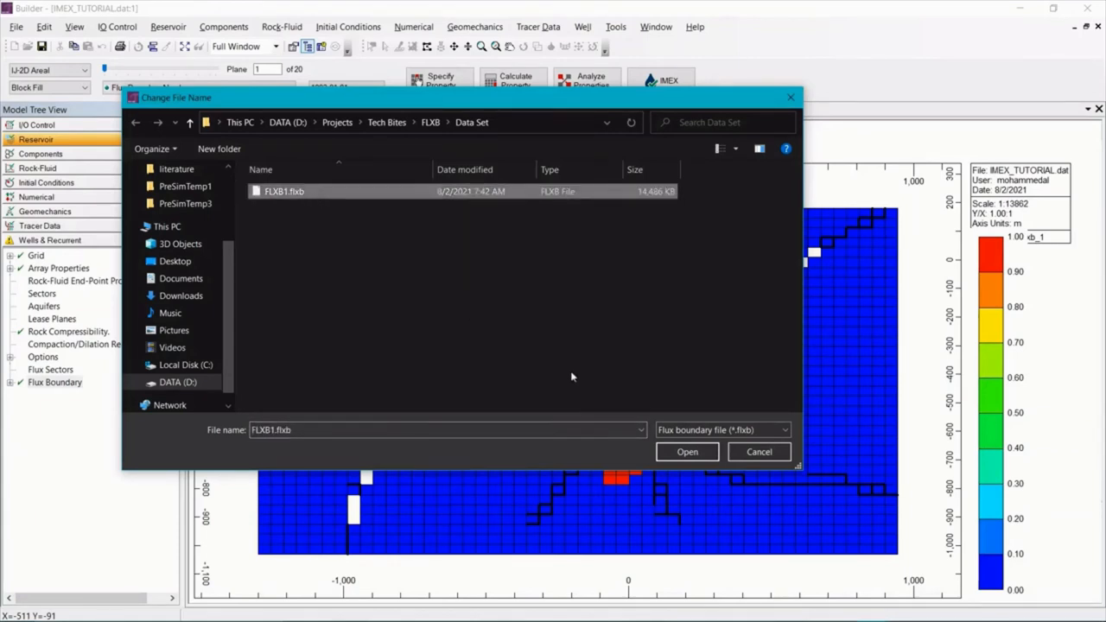
left_click(687, 451)
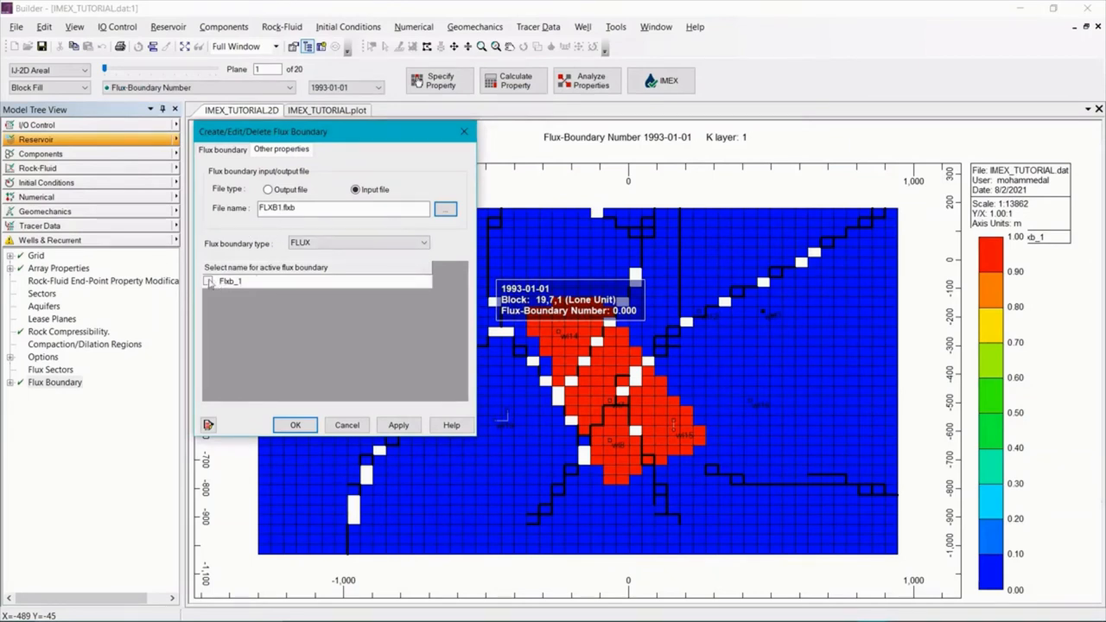
left_click(207, 281)
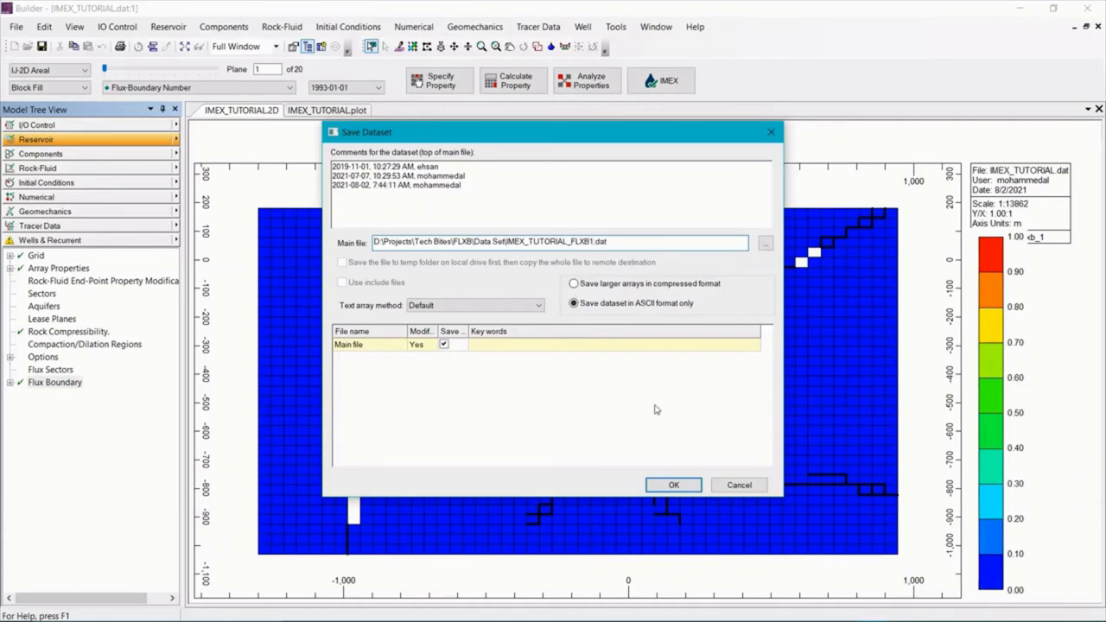
Save the dataset as IMEX_TUTORIAL_FLXB1.dat for the IMEX run.
left_click(674, 485)
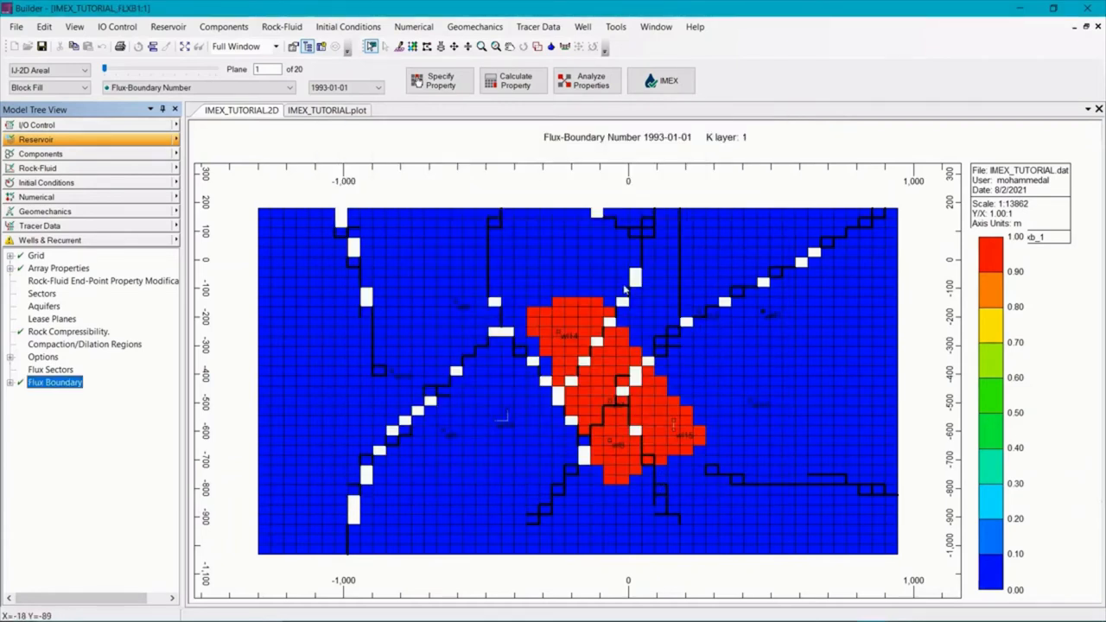
mouse_move(661, 80)
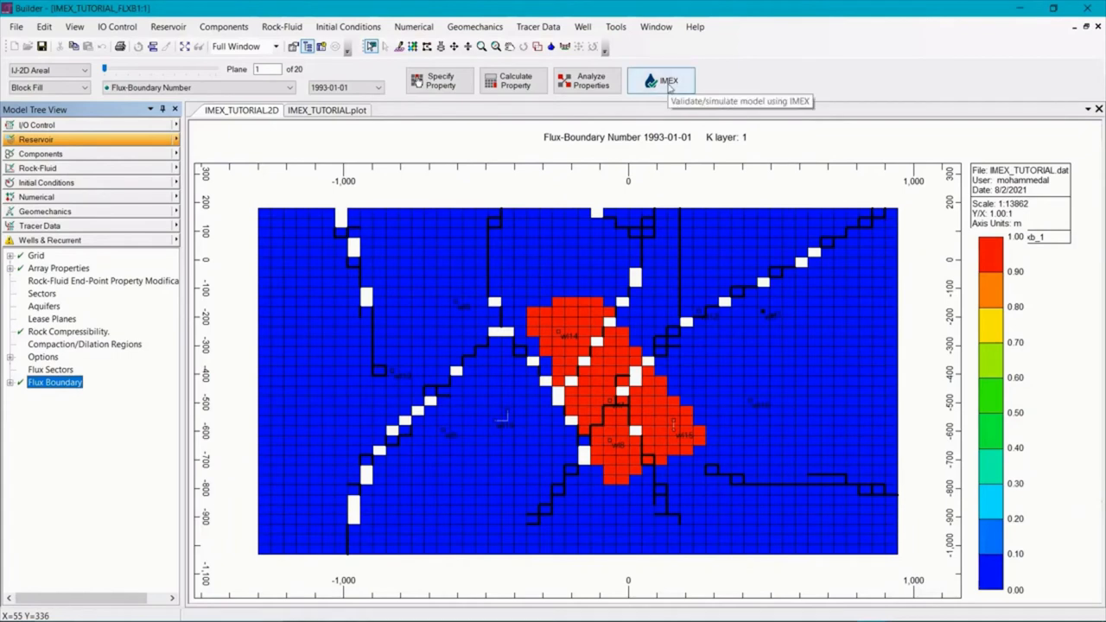
left_click(661, 81)
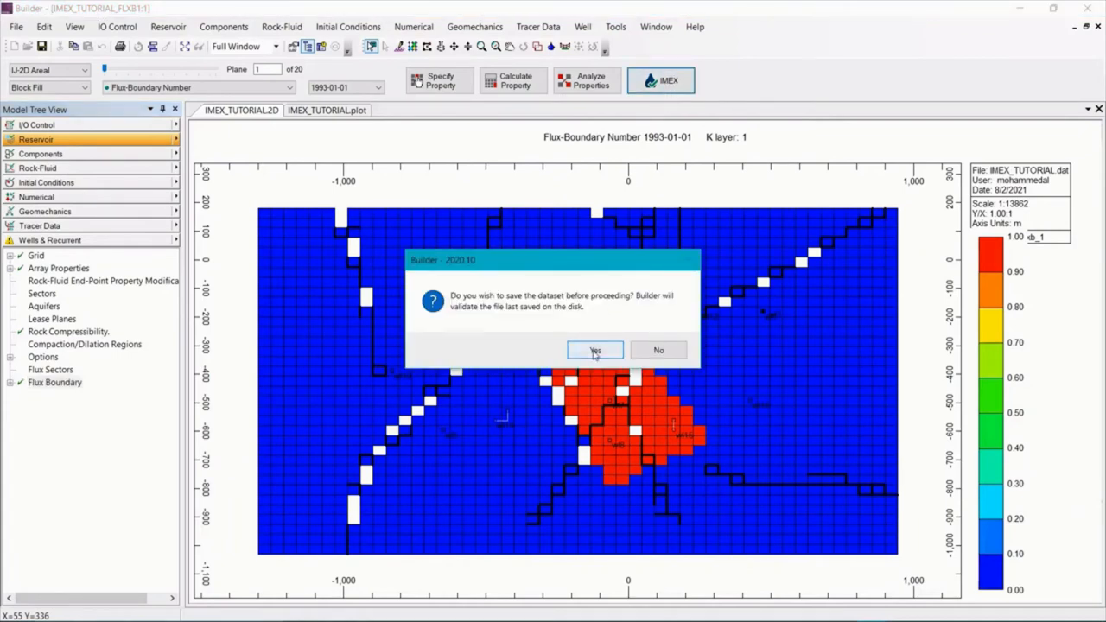
left_click(594, 350)
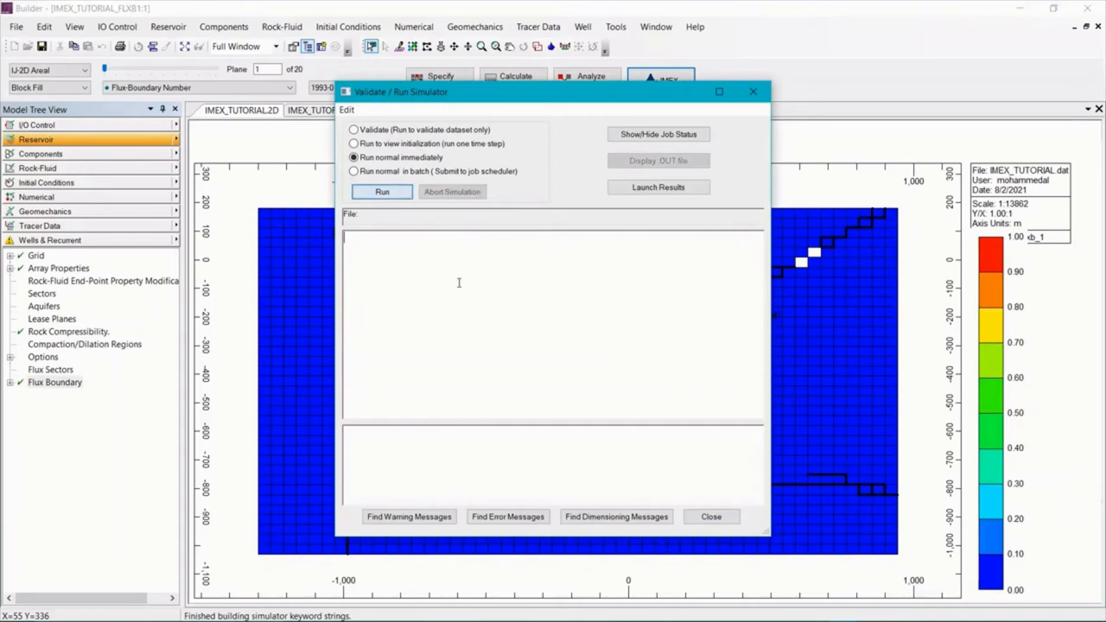
Run the submodel to normal termination and open its results in CMG Results.
left_click(382, 191)
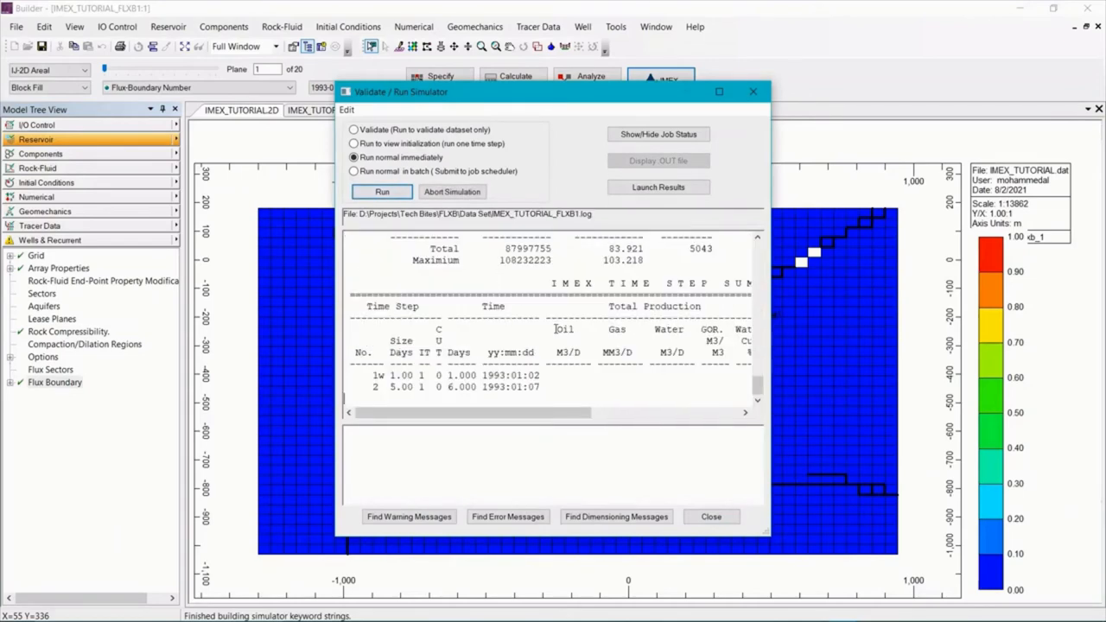
left_click(382, 190)
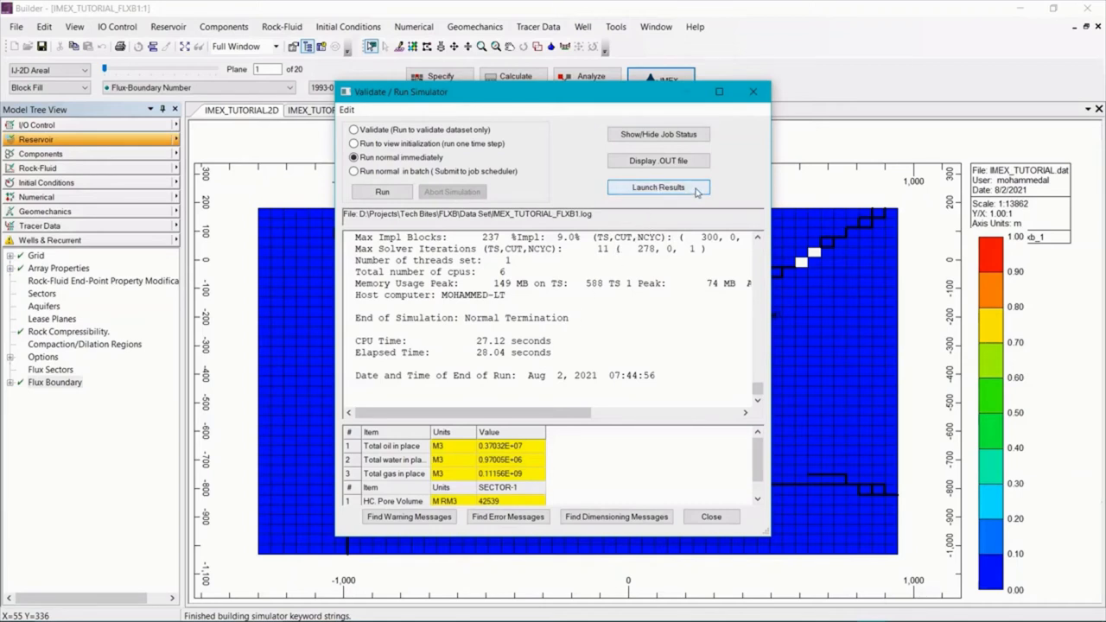
left_click(659, 187)
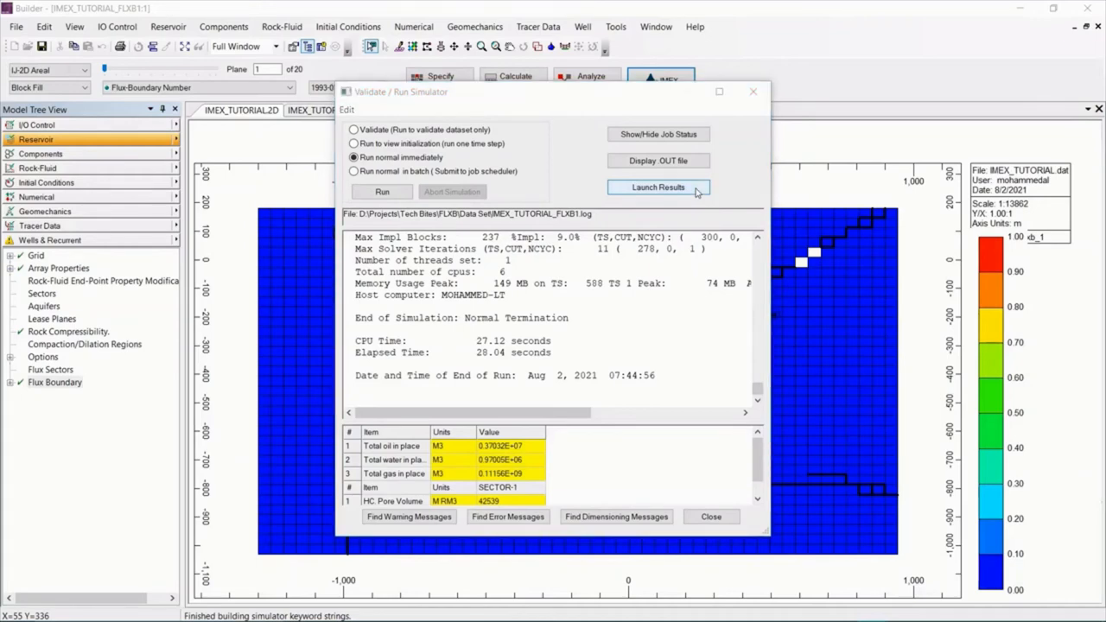
left_click(659, 187)
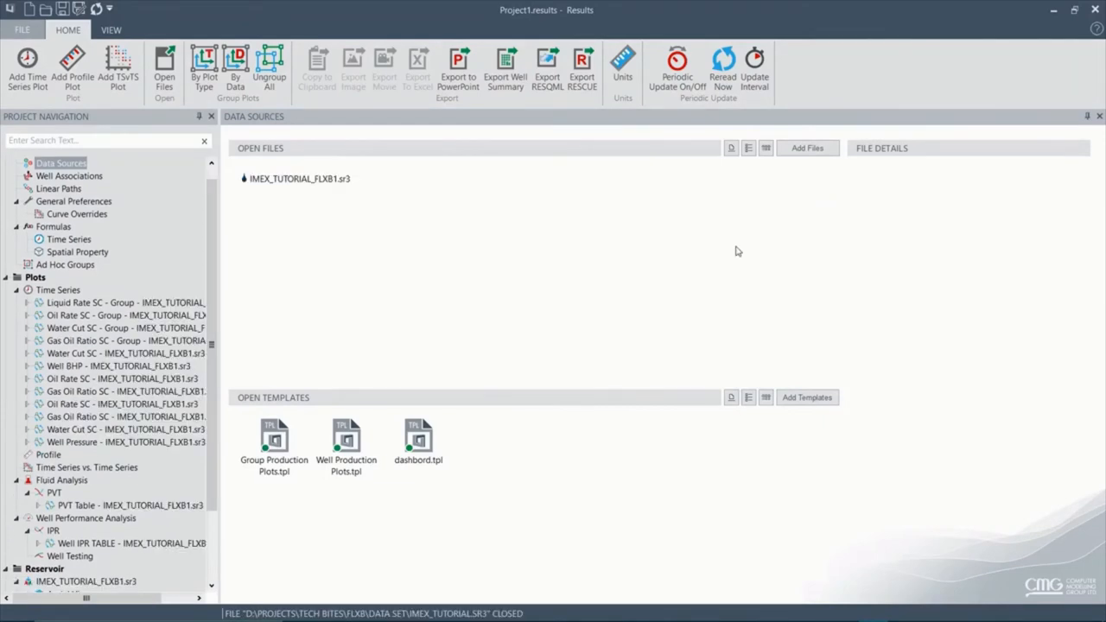
Open IMEX_TUTORIAL.sr3 from the Data Set folder and start an empty time-series plot.
left_click(807, 148)
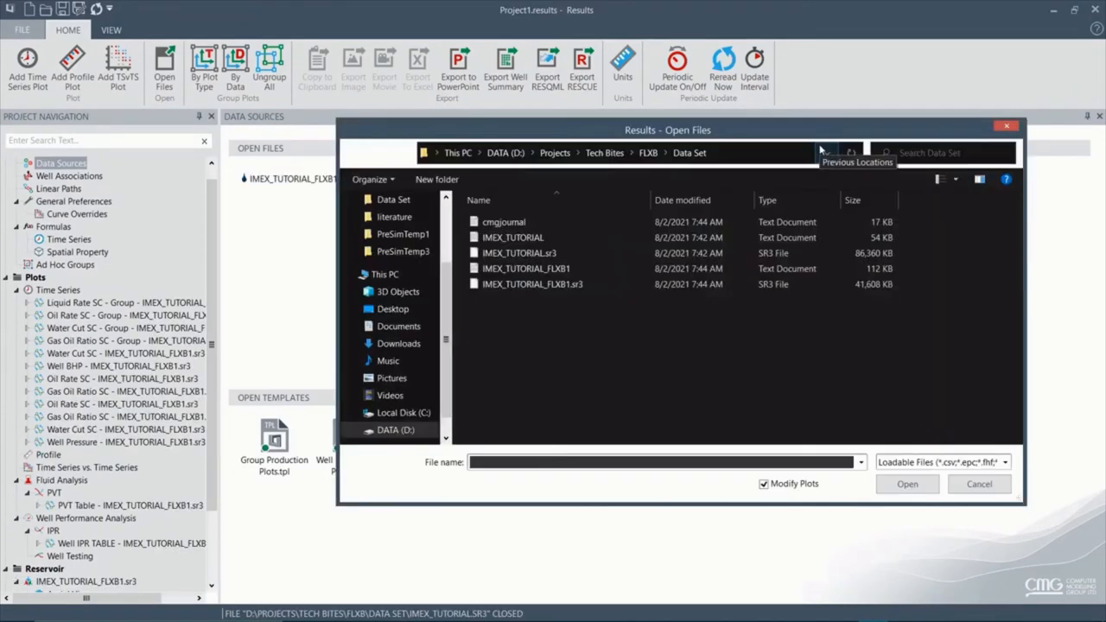
left_click(519, 252)
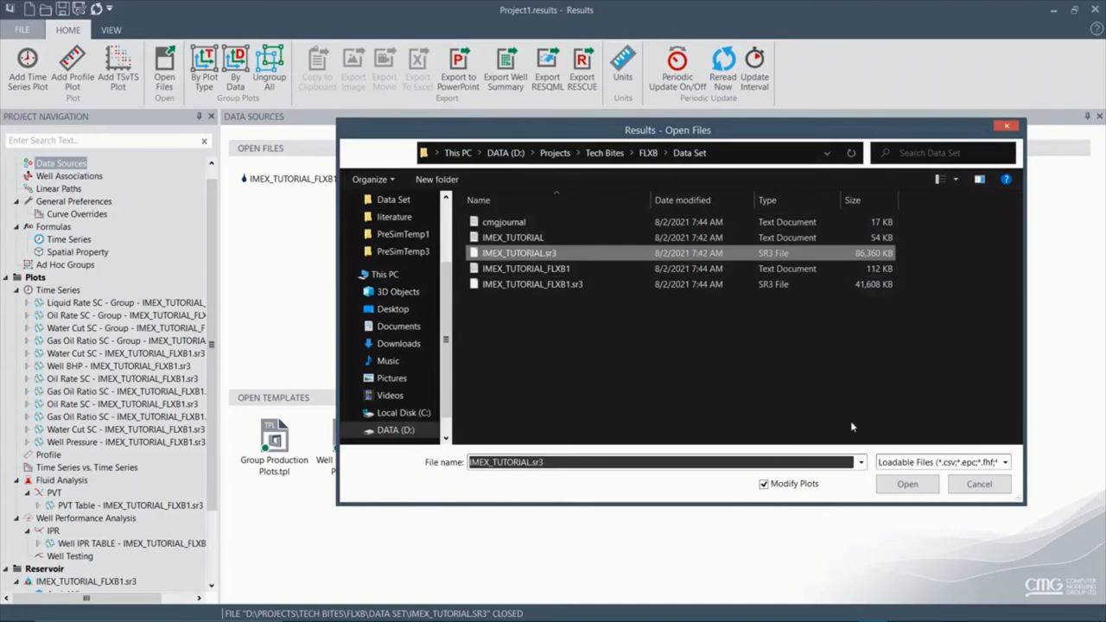
left_click(906, 484)
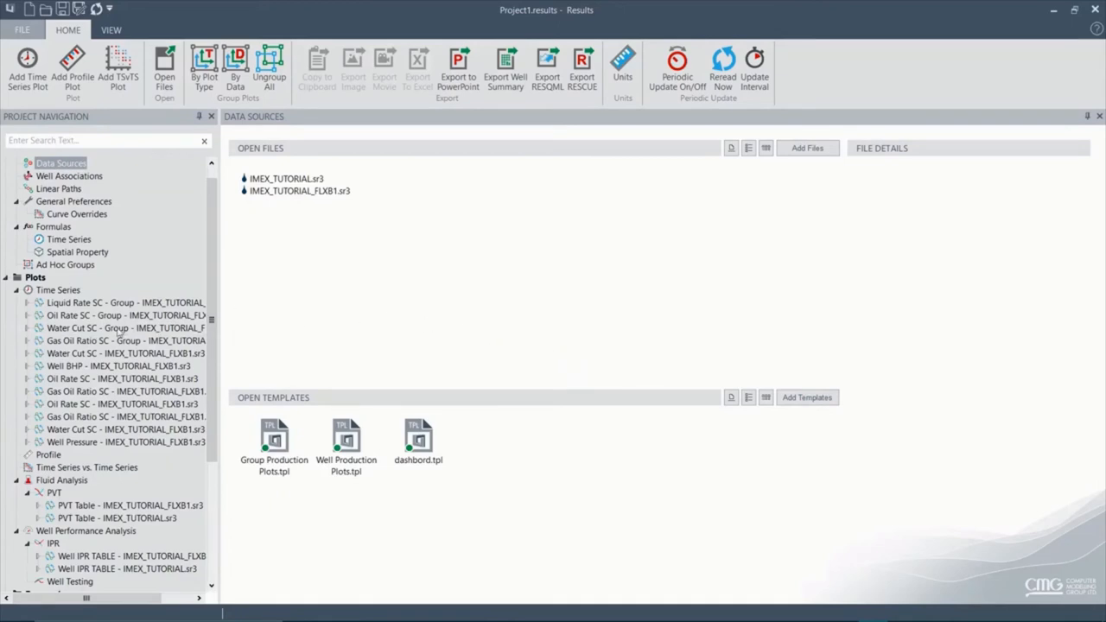
left_click(58, 289)
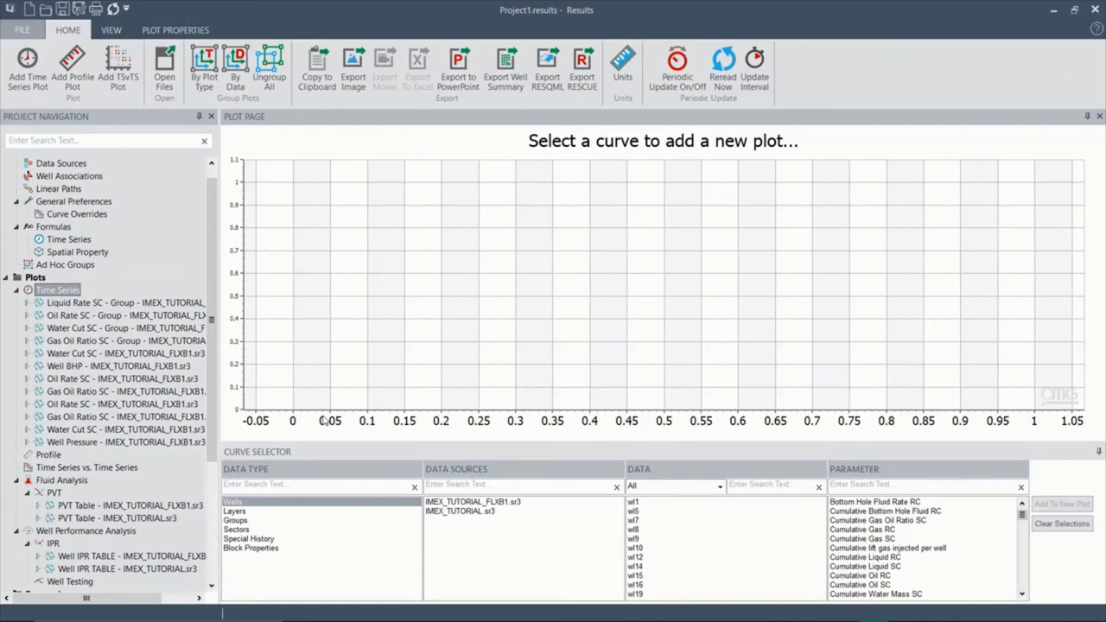
mouse_move(358, 510)
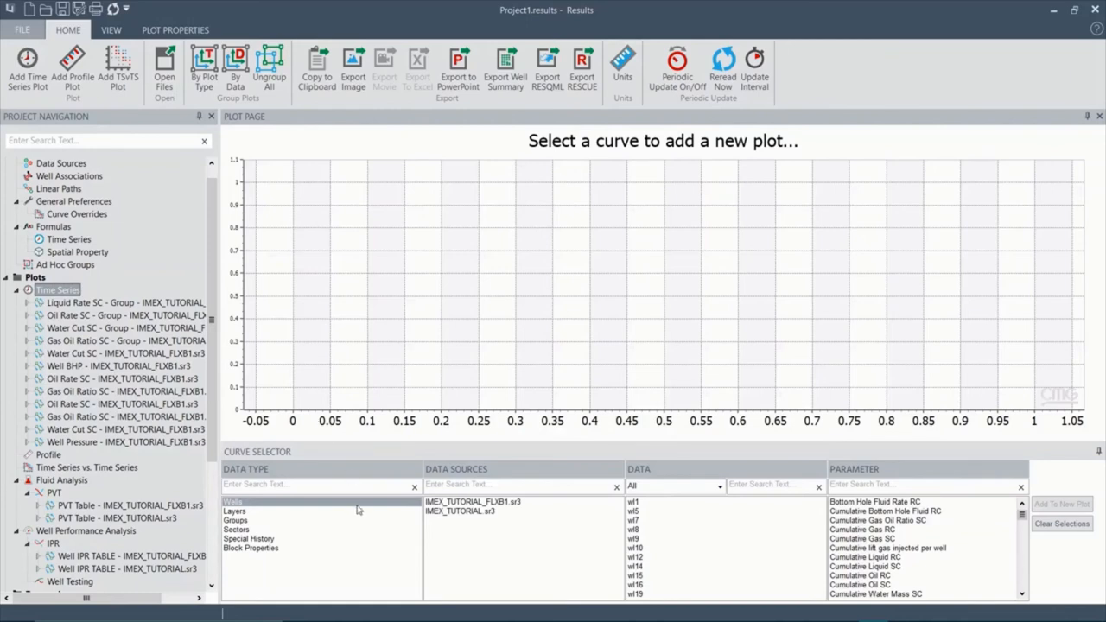
mouse_move(498, 515)
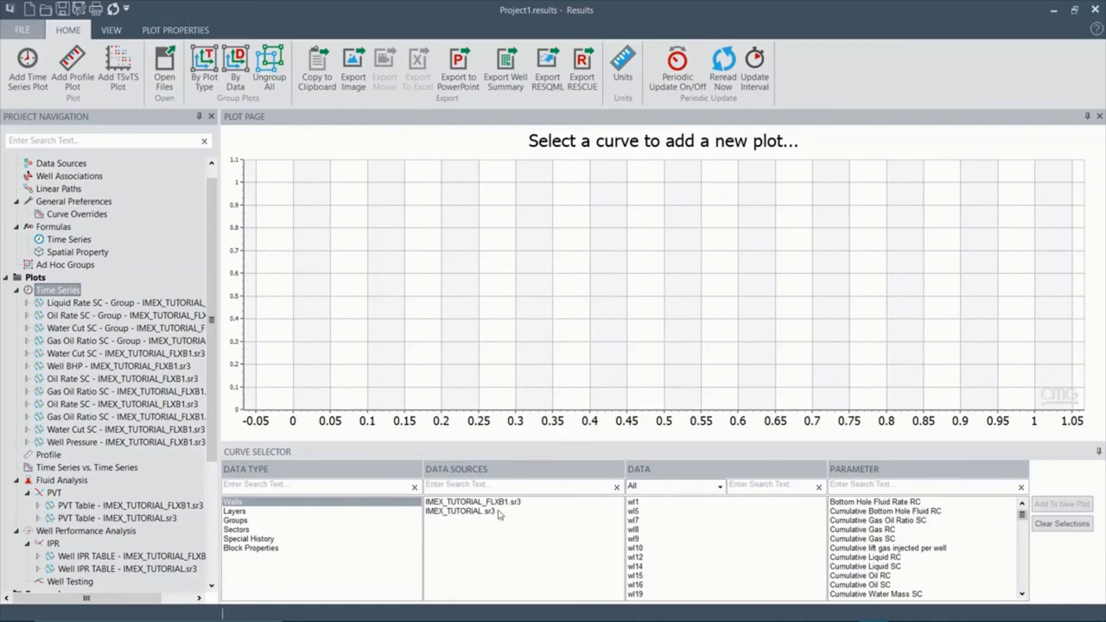
Plot wl14 Oil Rate SC from the FLXB1 and base model runs on a new chart.
left_click(474, 501)
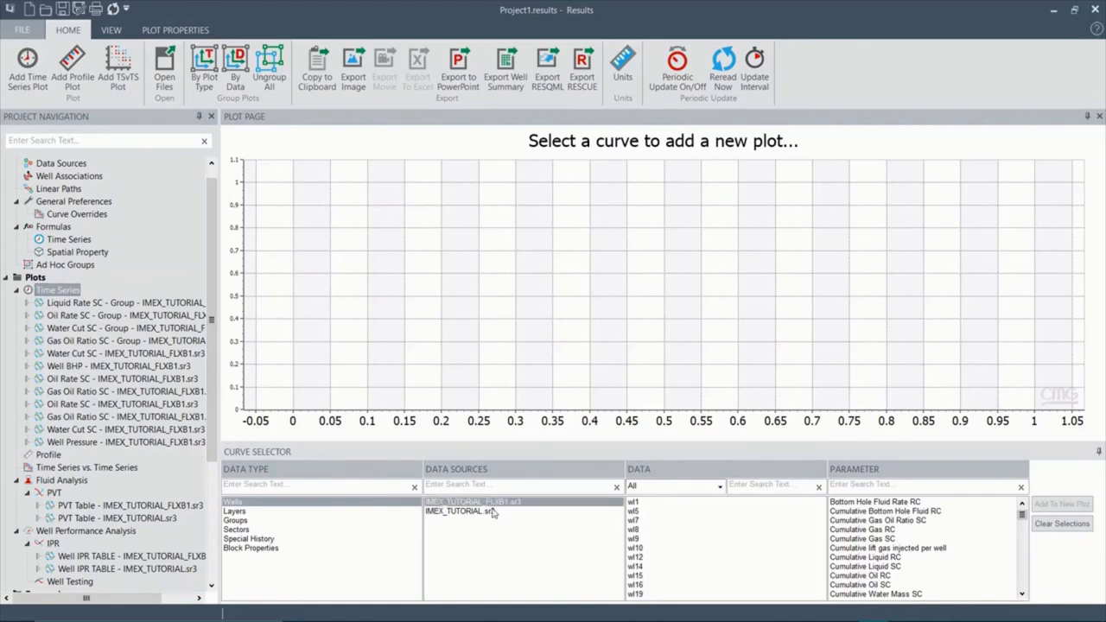
left_click(471, 511)
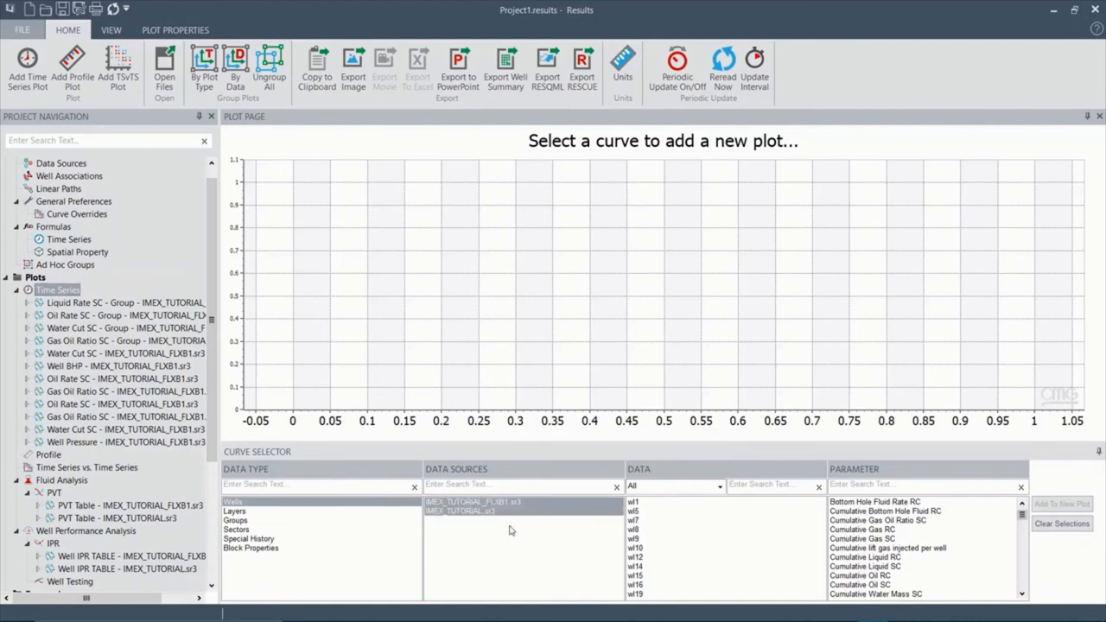
mouse_move(526, 527)
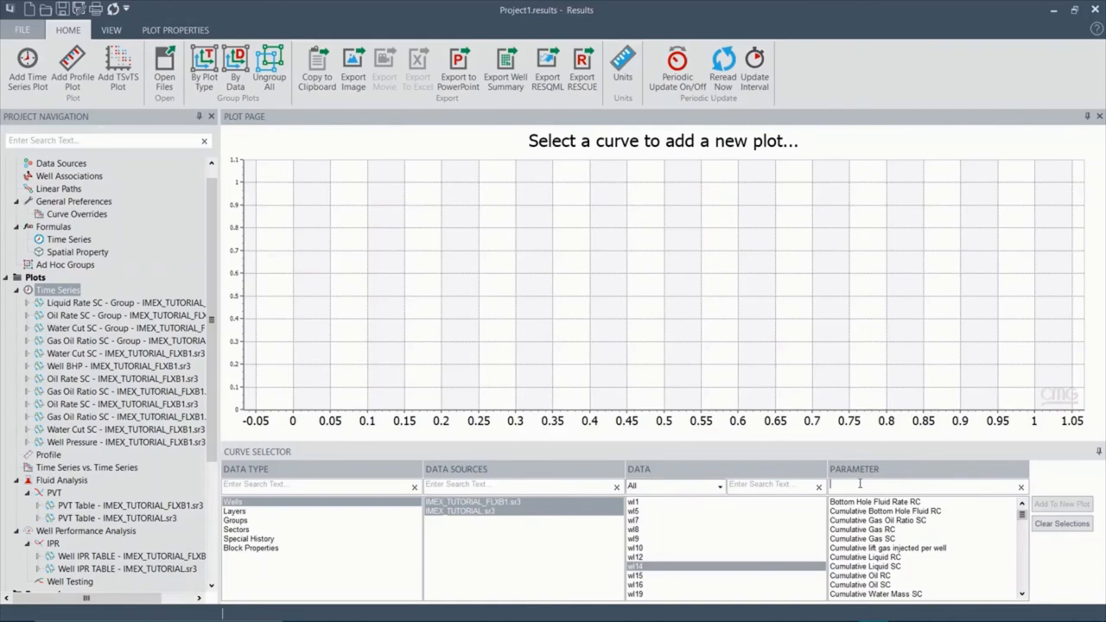
type("oil rate")
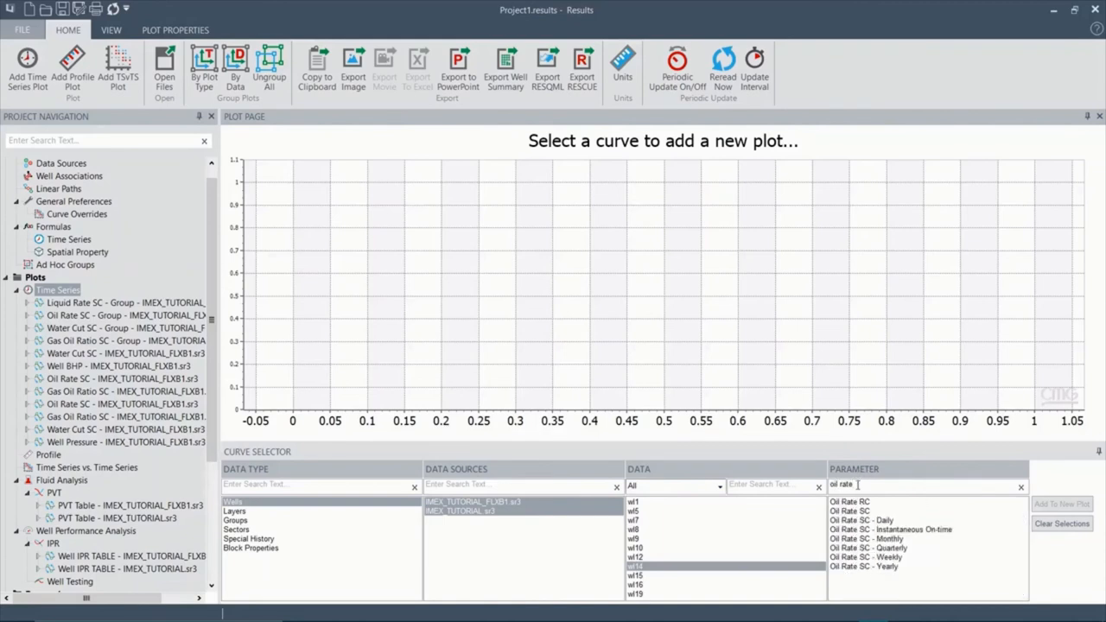
left_click(851, 510)
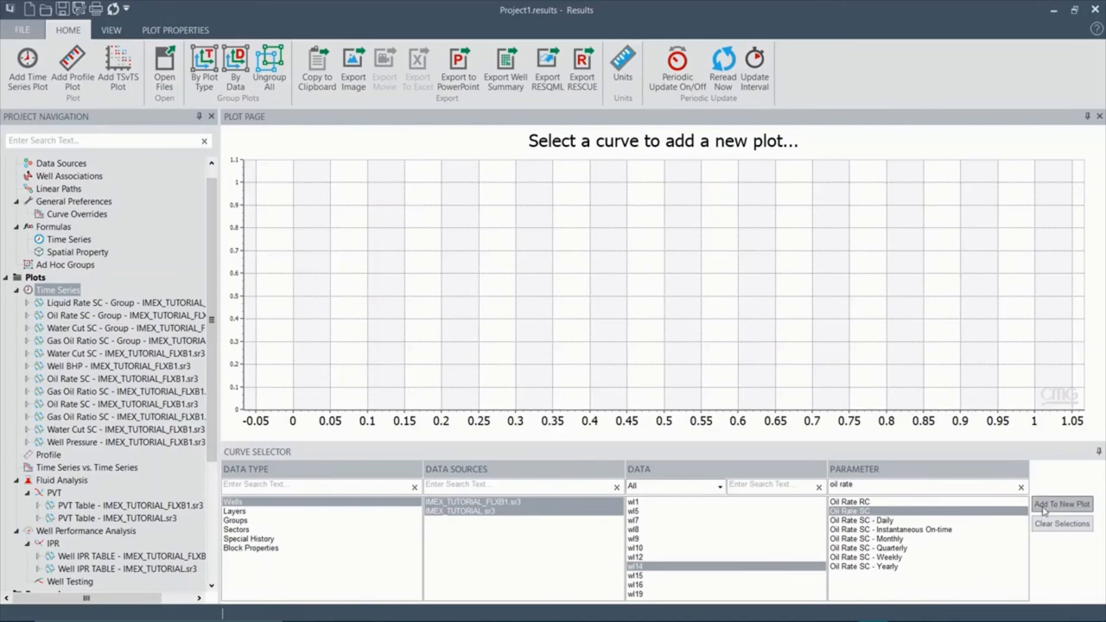
left_click(1061, 503)
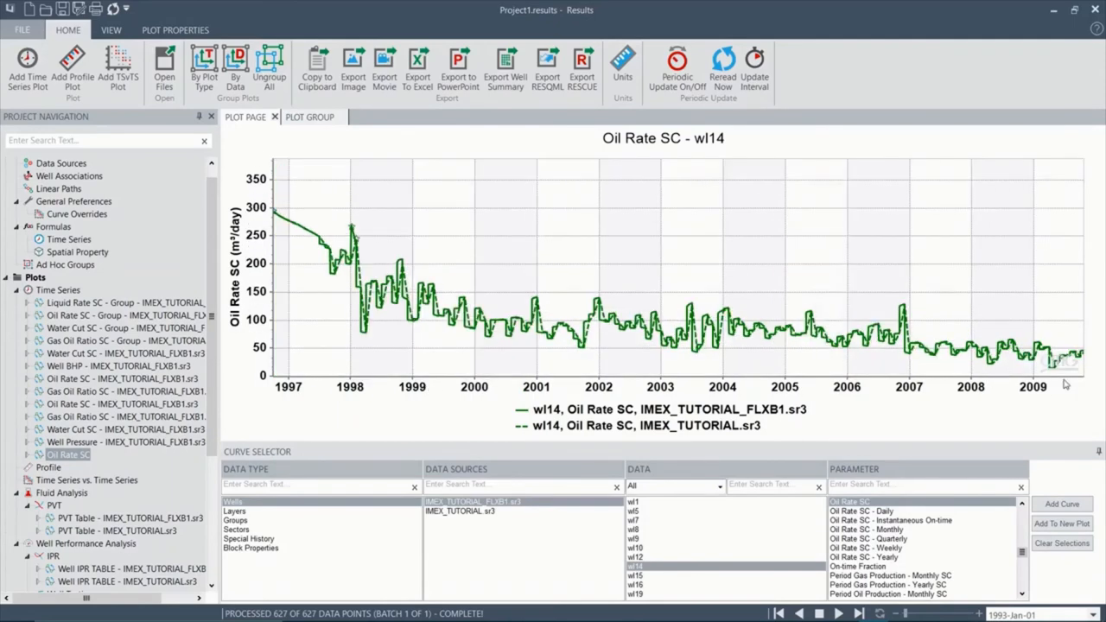
mouse_move(856, 236)
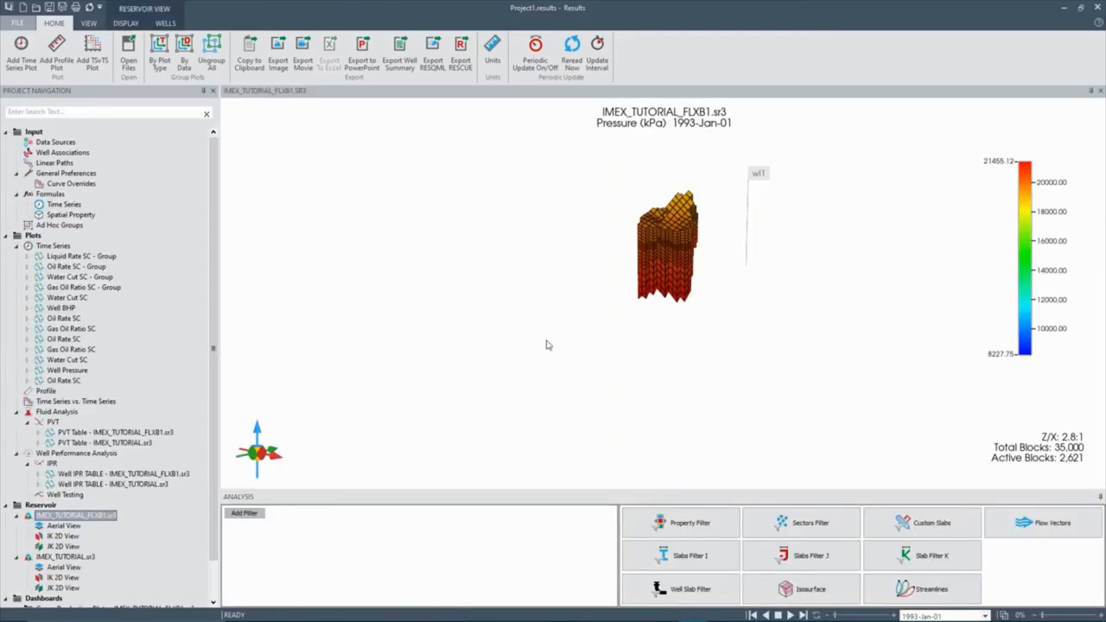
mouse_move(631, 300)
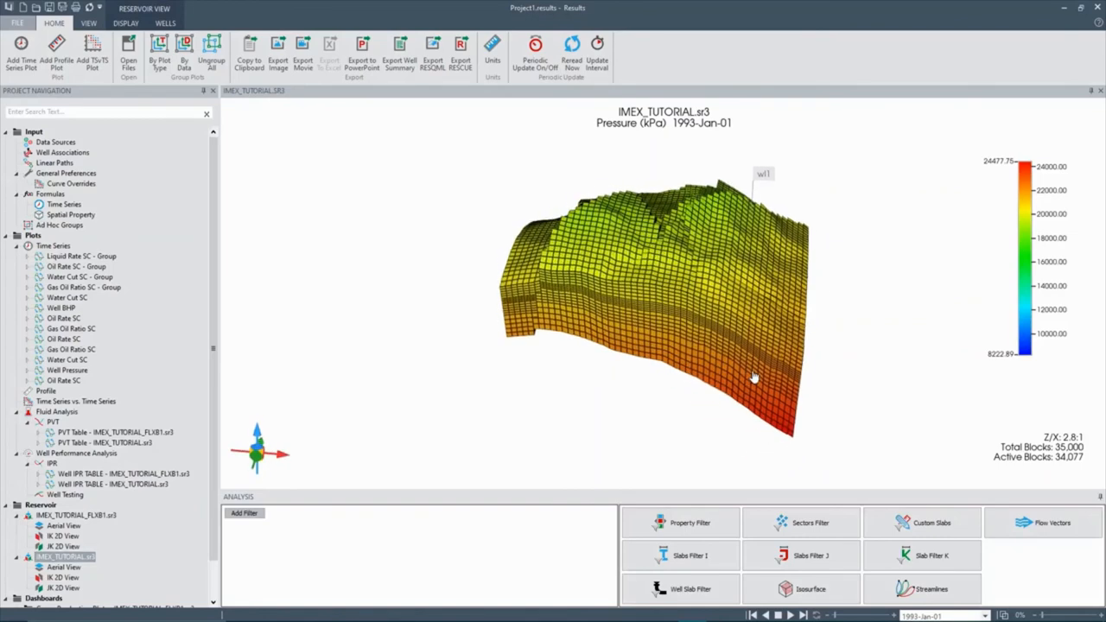
Rotate the base IMEX_TUTORIAL 3D pressure view to see another side.
left_click_drag(752, 376, 575, 345)
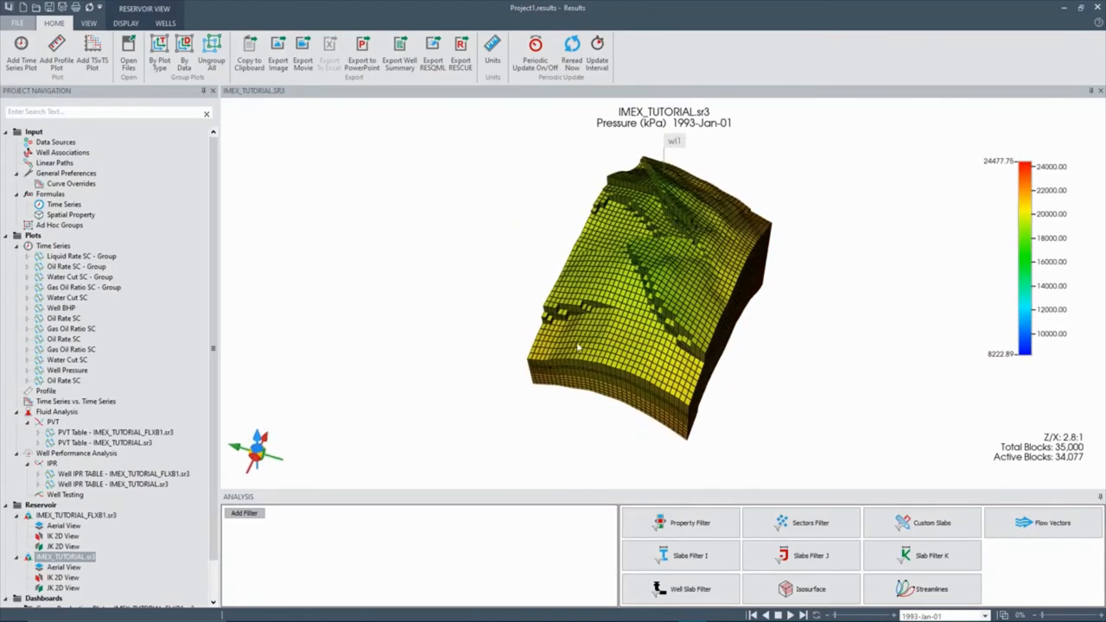